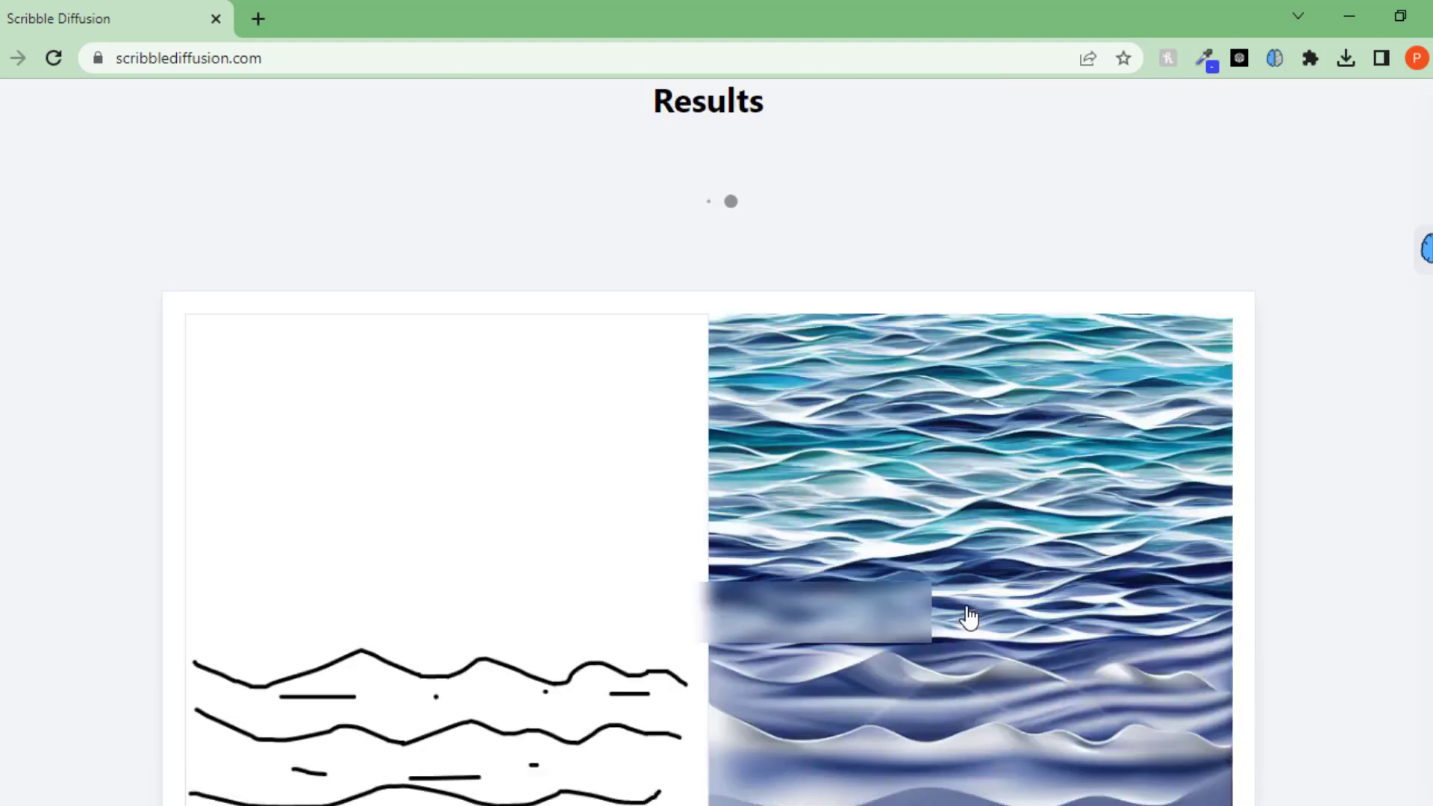
- Scroll back to the drawing canvas to sketch mountains with a rayed half sun between the peaks
scroll(down, 3)
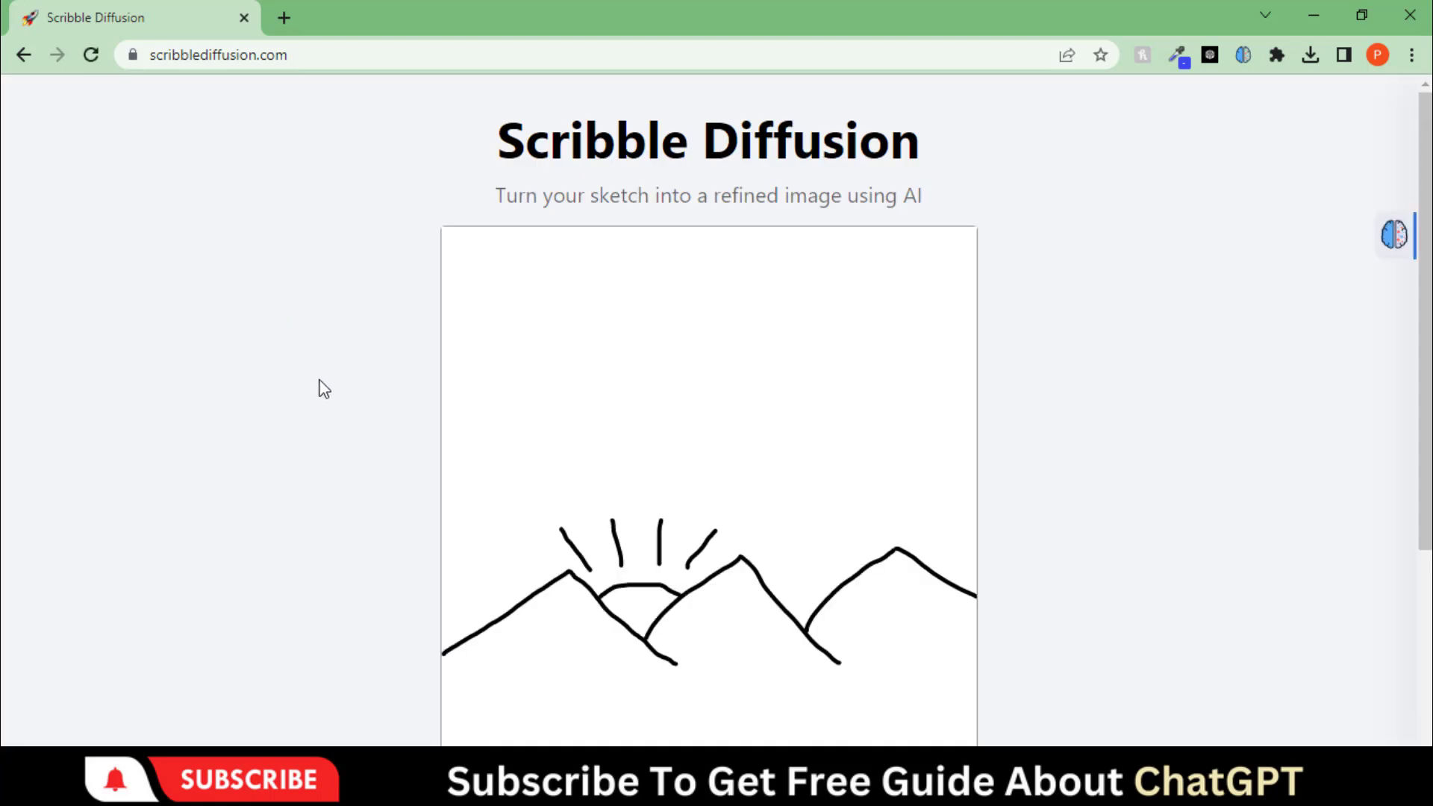
- Generate an image from the mountain sketch with the prompt 'the sun setting behind the mountains'
scroll(down, 3)
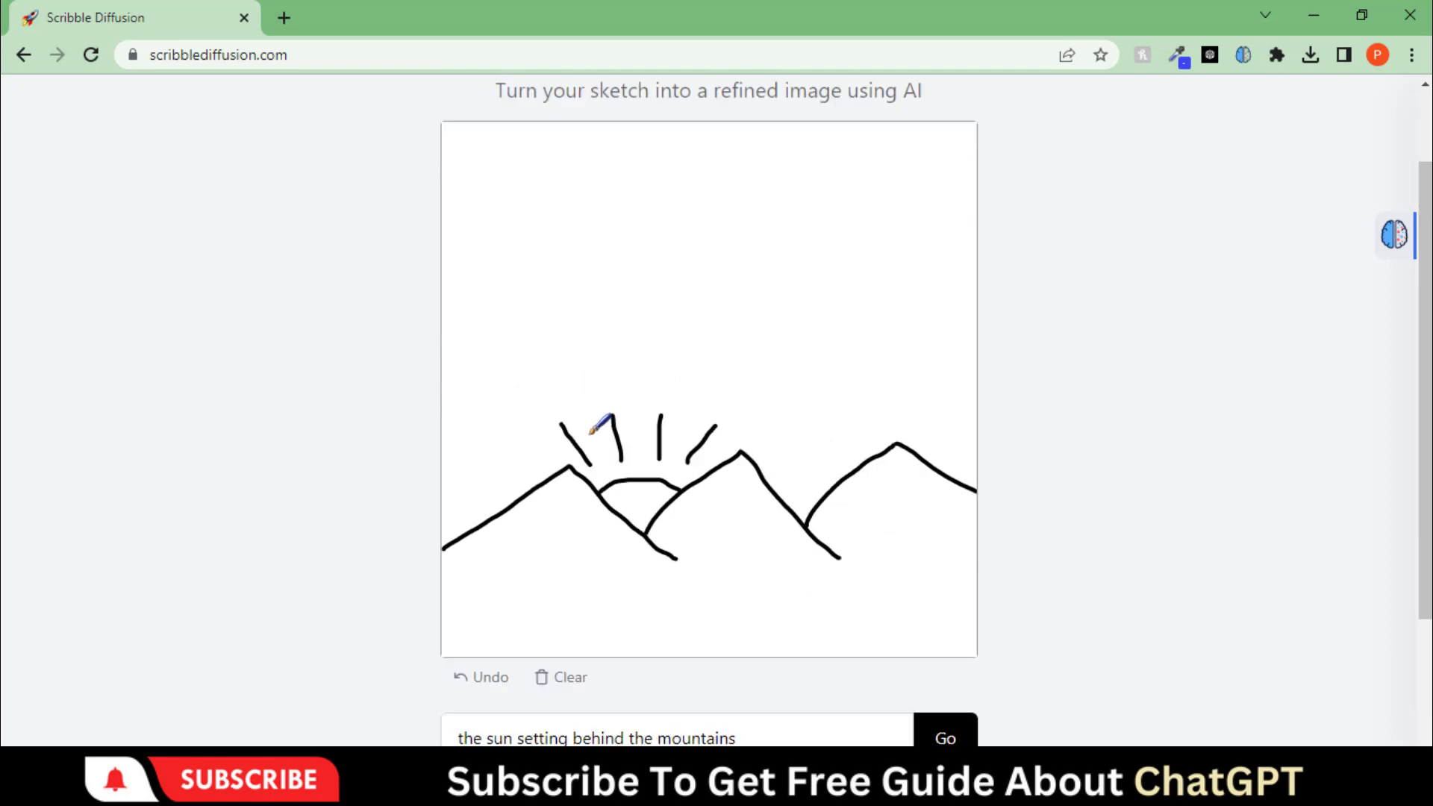
scroll(down, 3)
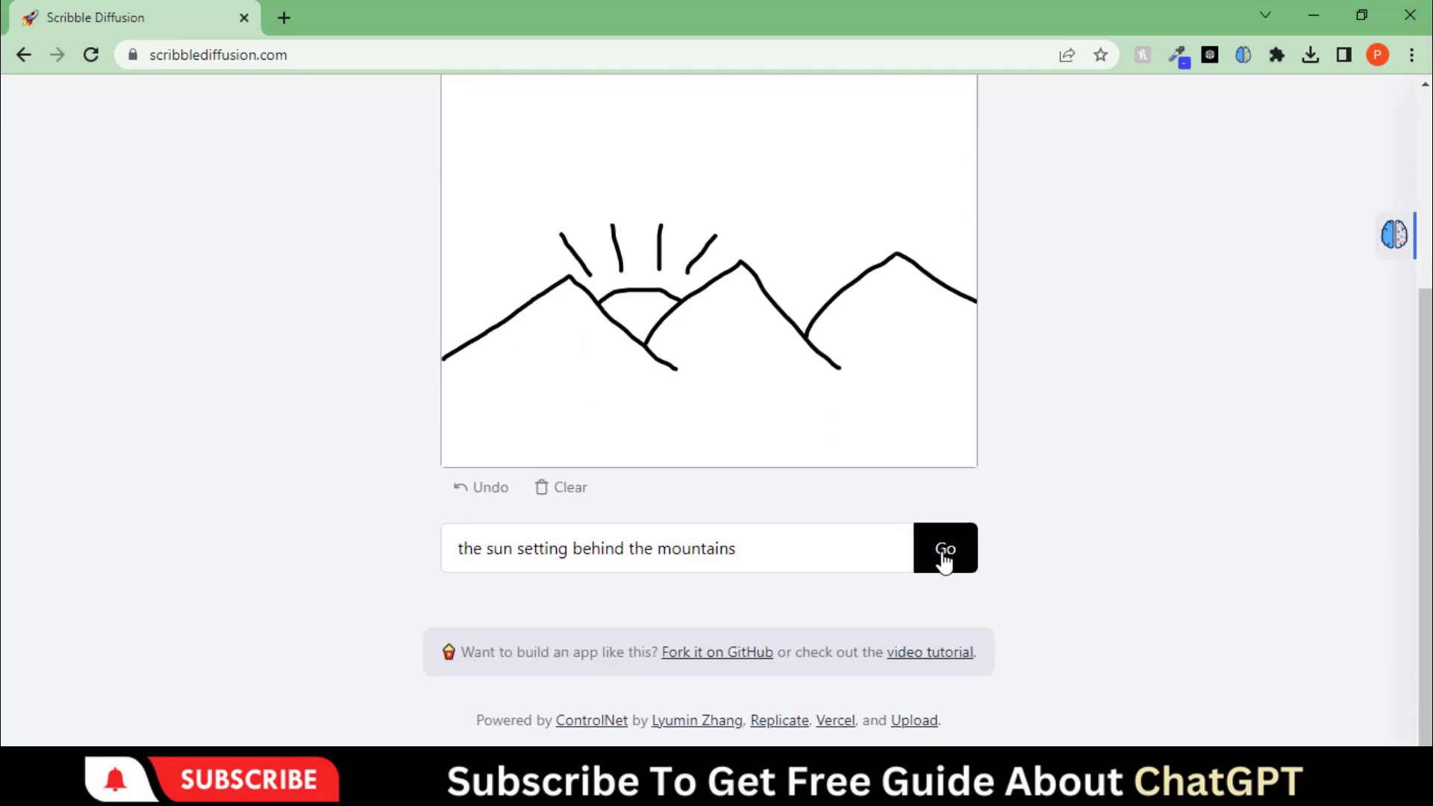
click(947, 549)
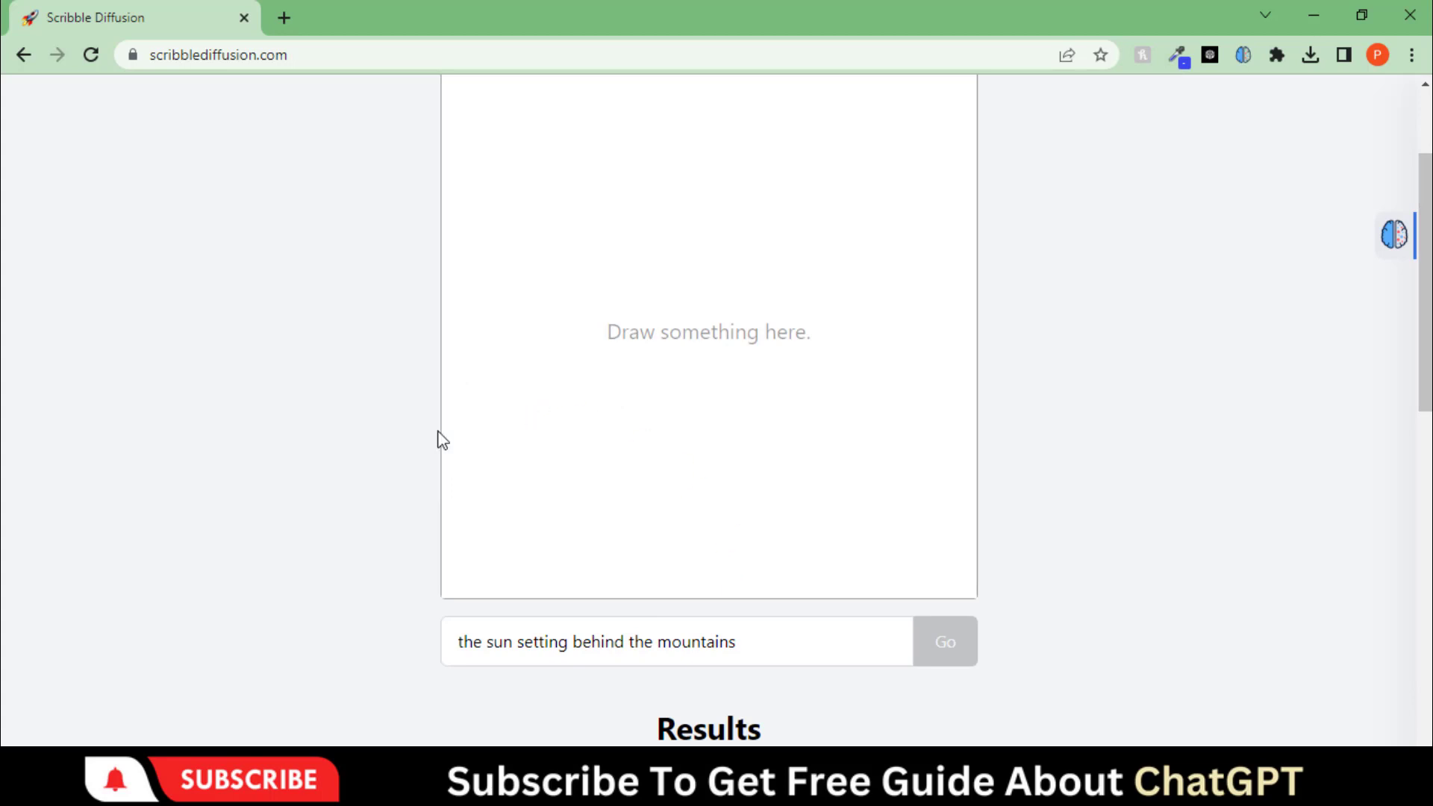
- Draw three wavy water lines across the lower canvas
drag(448, 428, 795, 427)
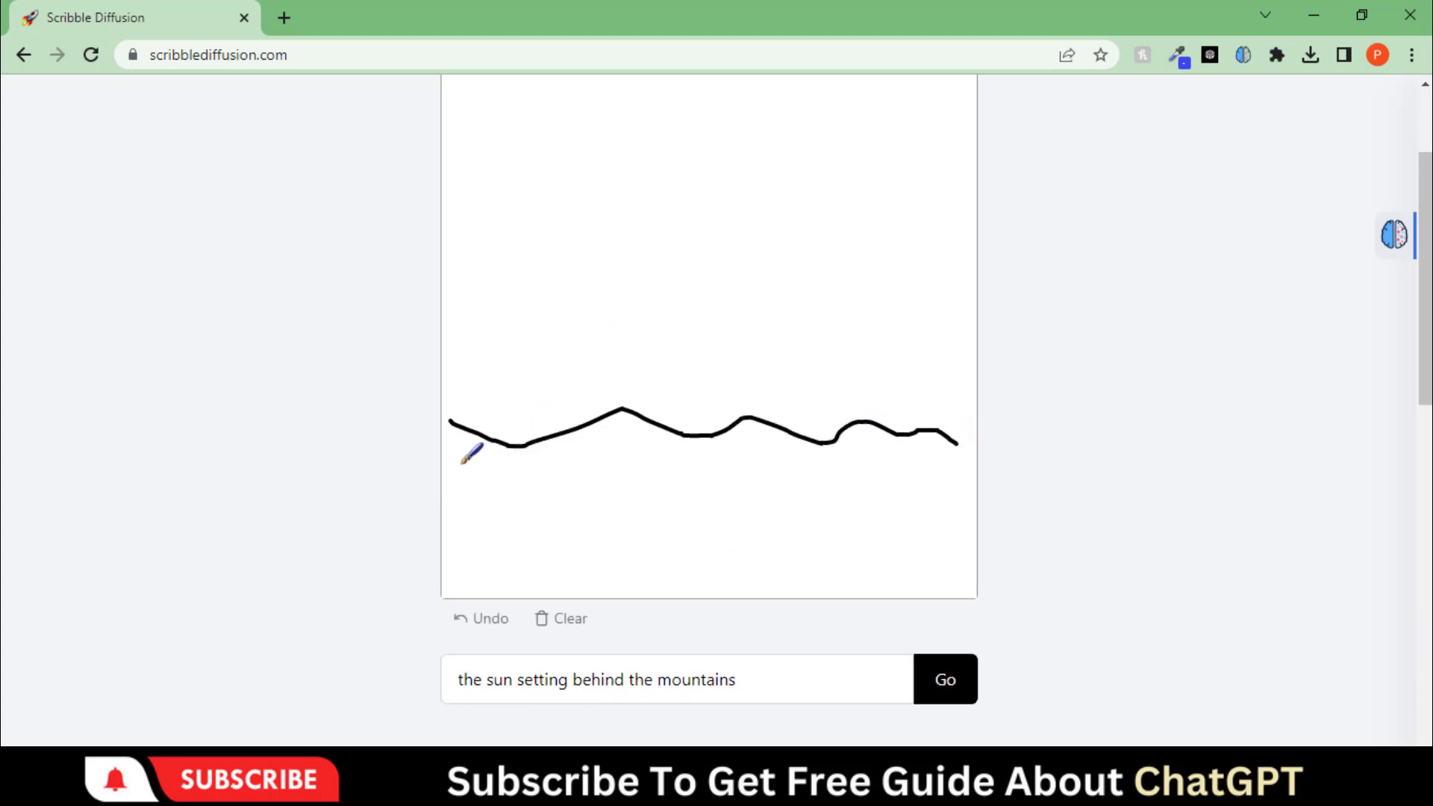
drag(452, 478, 854, 498)
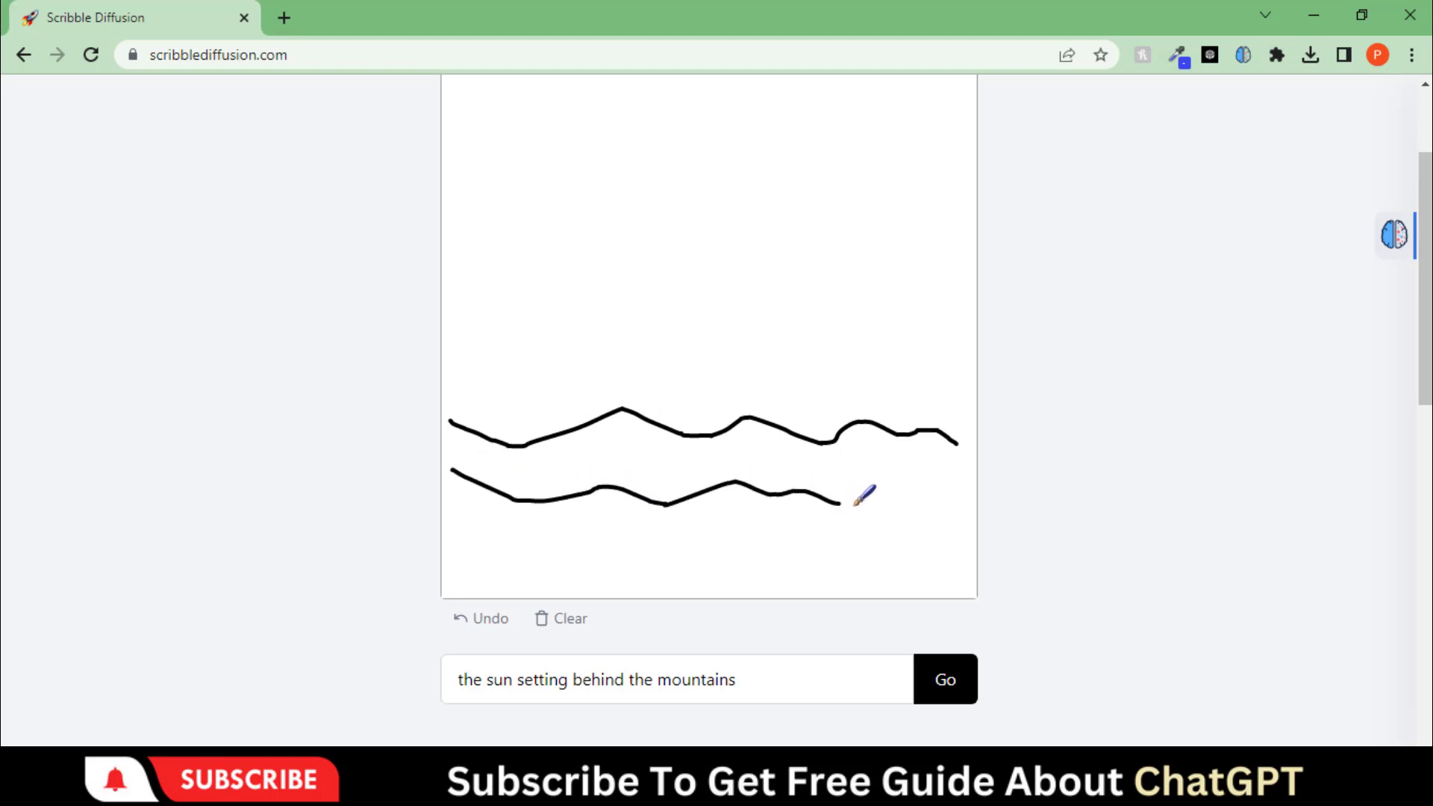
drag(841, 501, 947, 495)
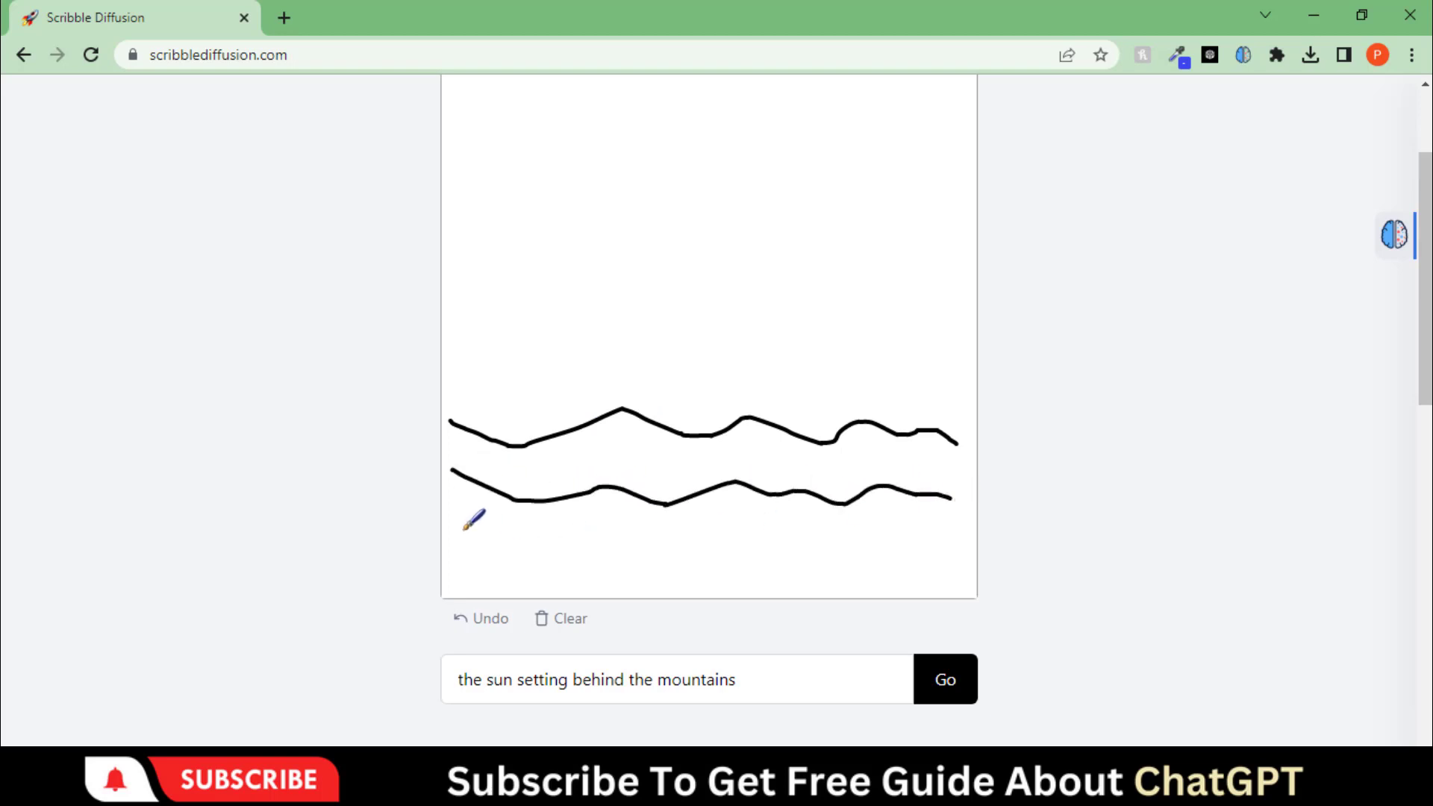
drag(453, 541, 947, 563)
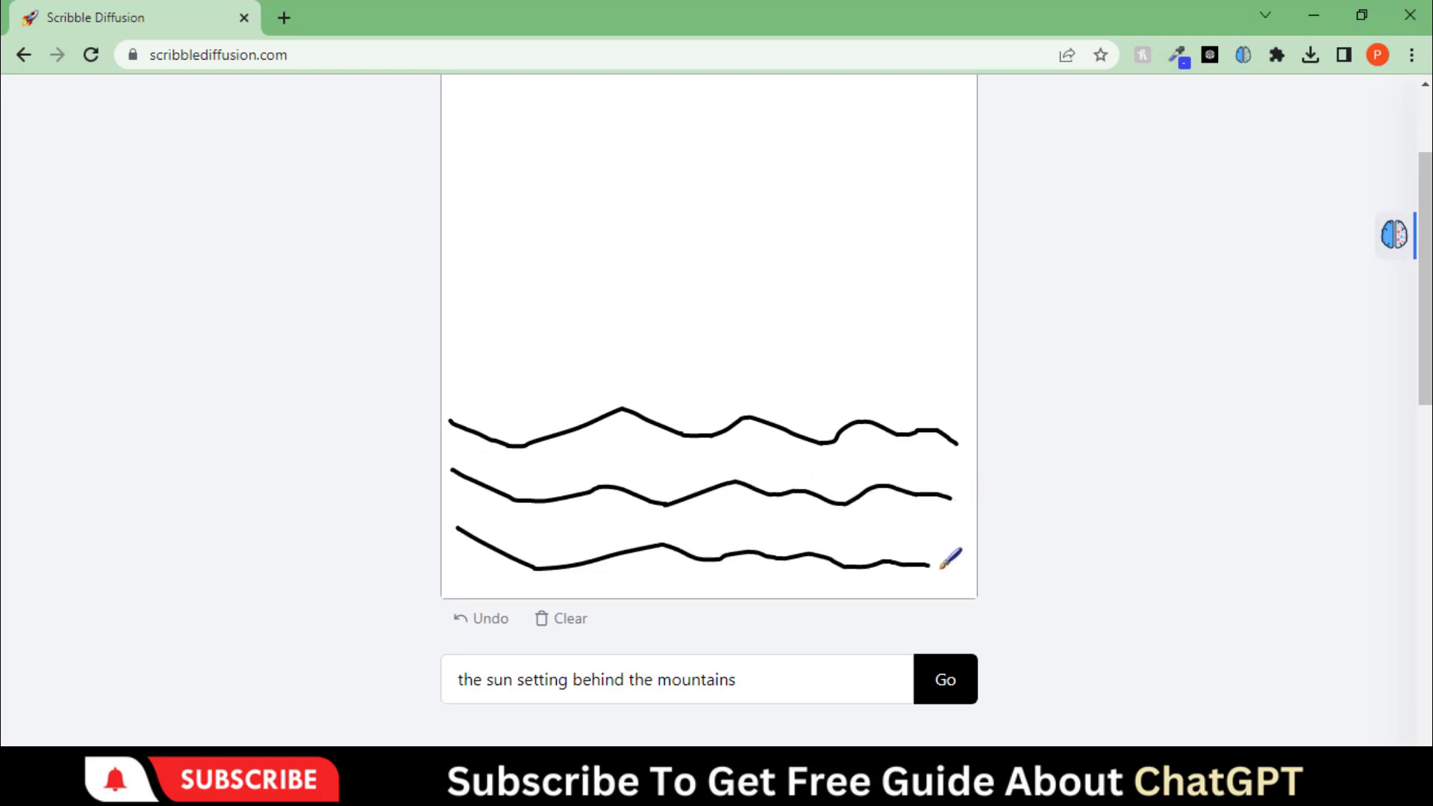
mouse_move(697, 221)
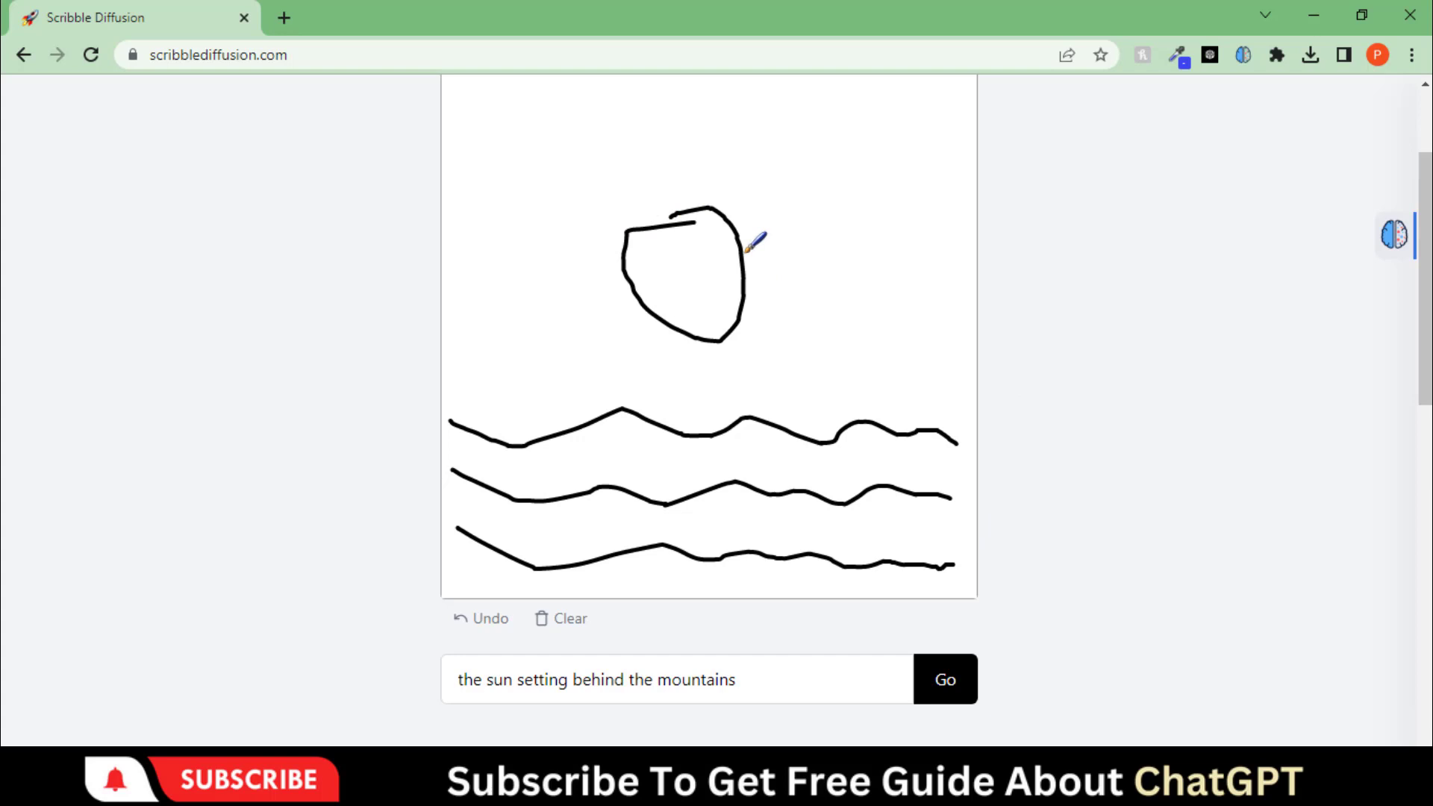
- Add a sun with radiating rays above the water lines
click(480, 619)
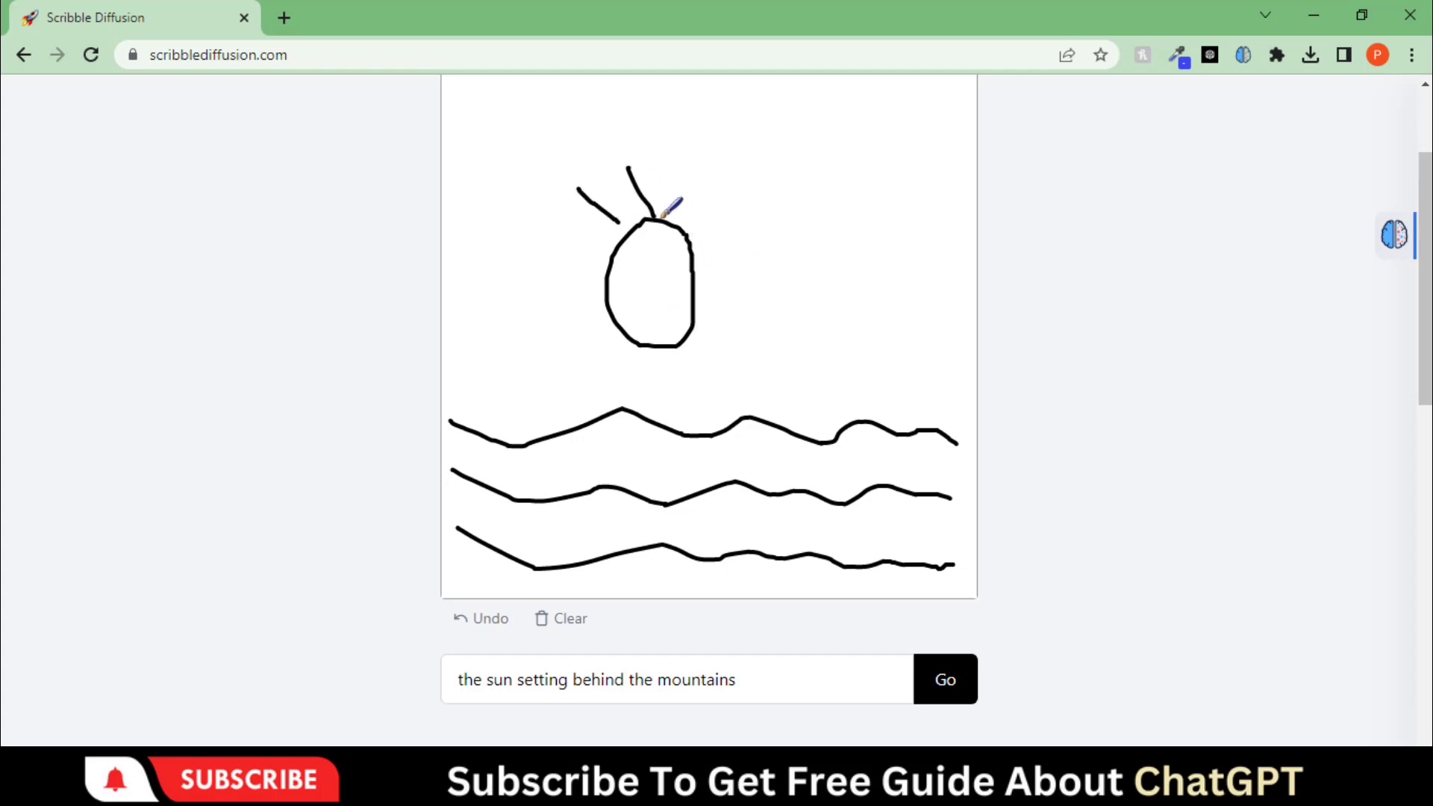
drag(681, 229, 745, 224)
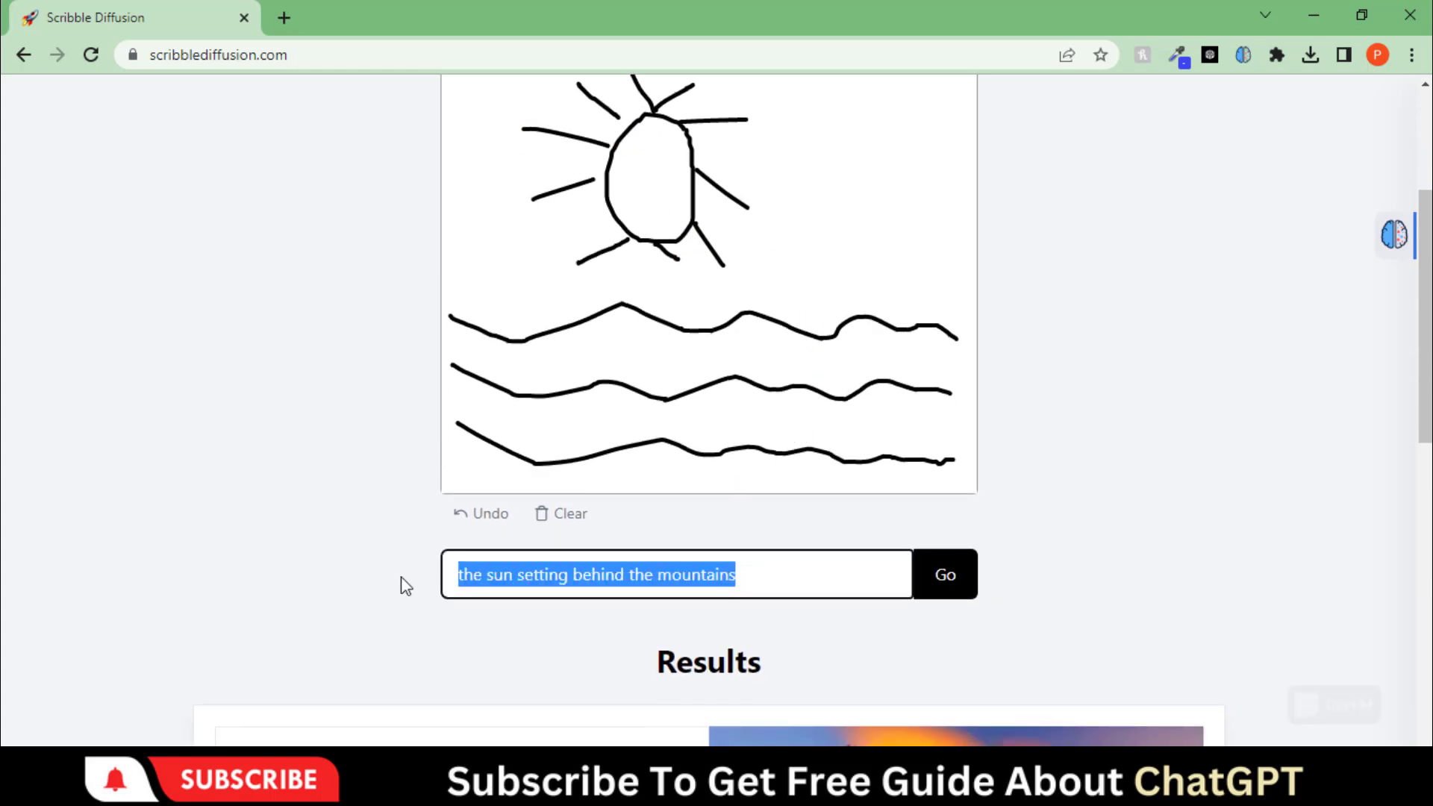
- Generate an image from the sun-over-sea sketch with the prompt 'the sun setting behind sea'
text(the sun setting)
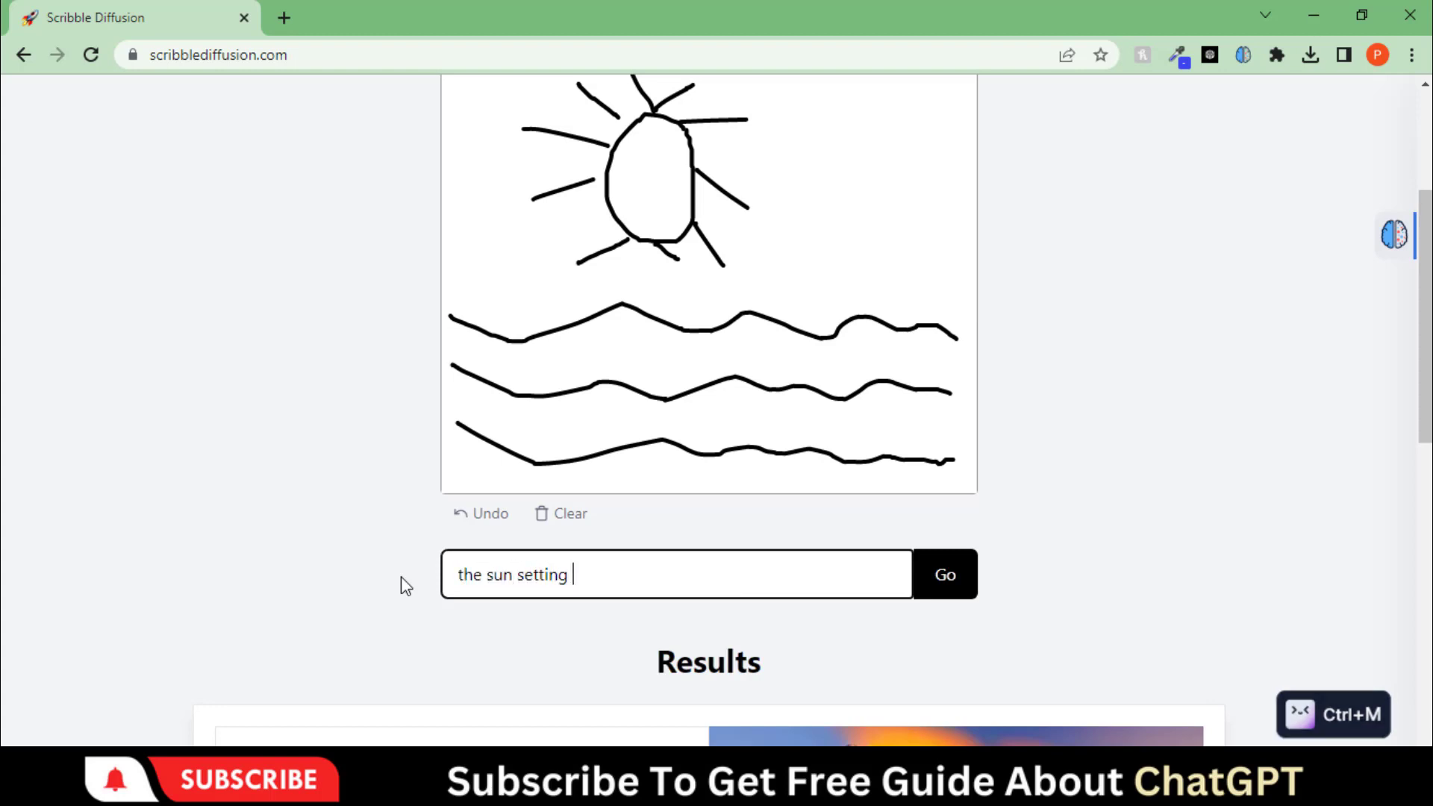
text(behind)
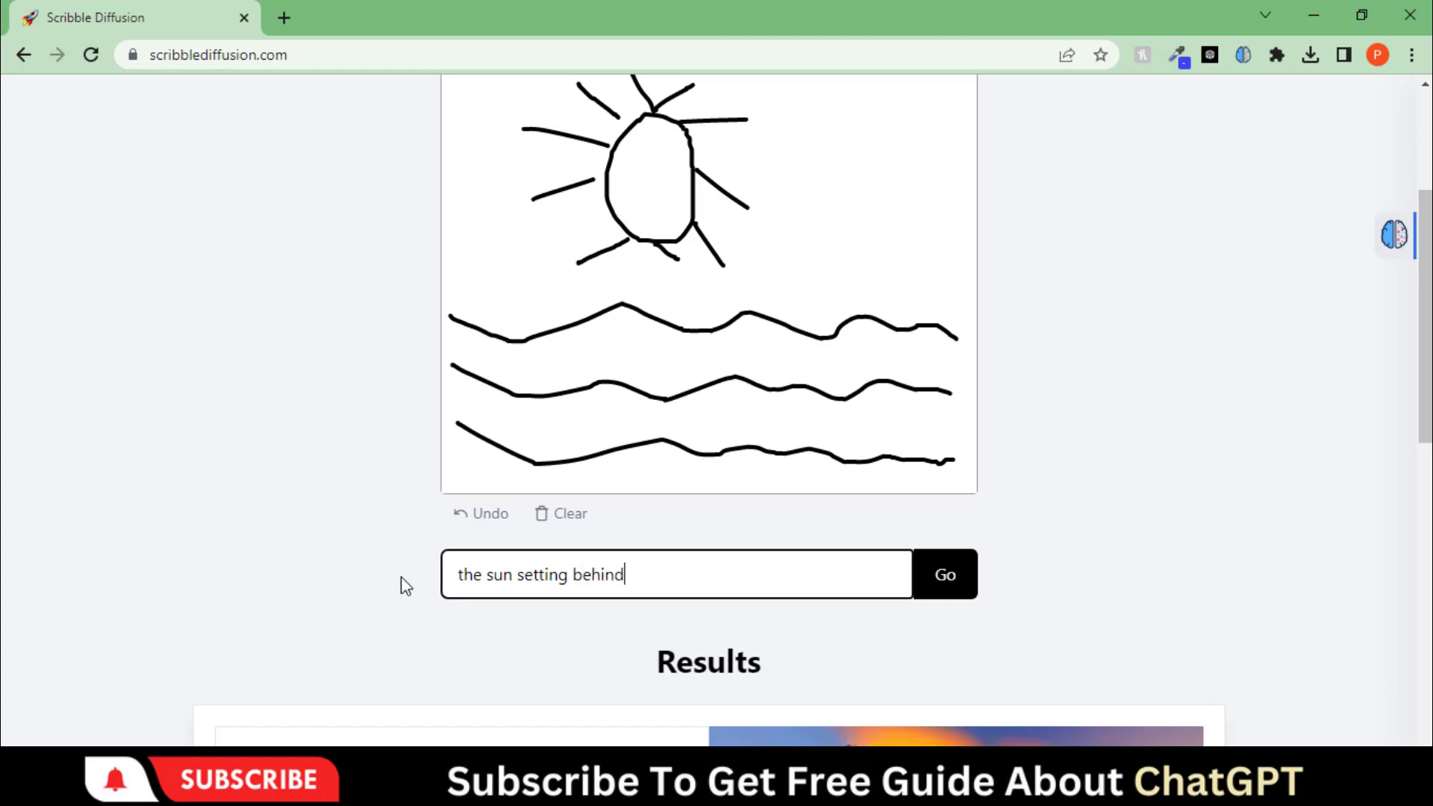
text(sea)
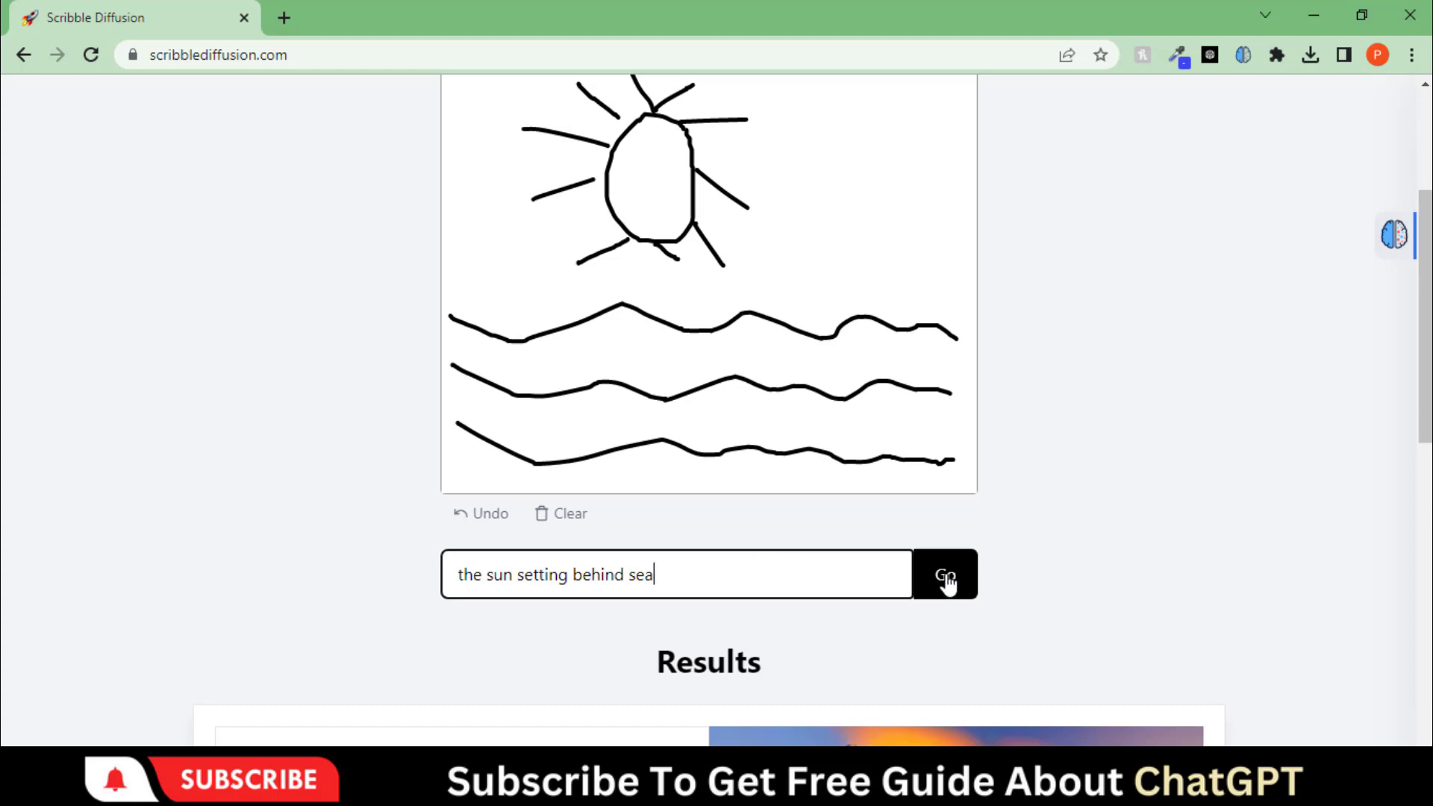
click(946, 573)
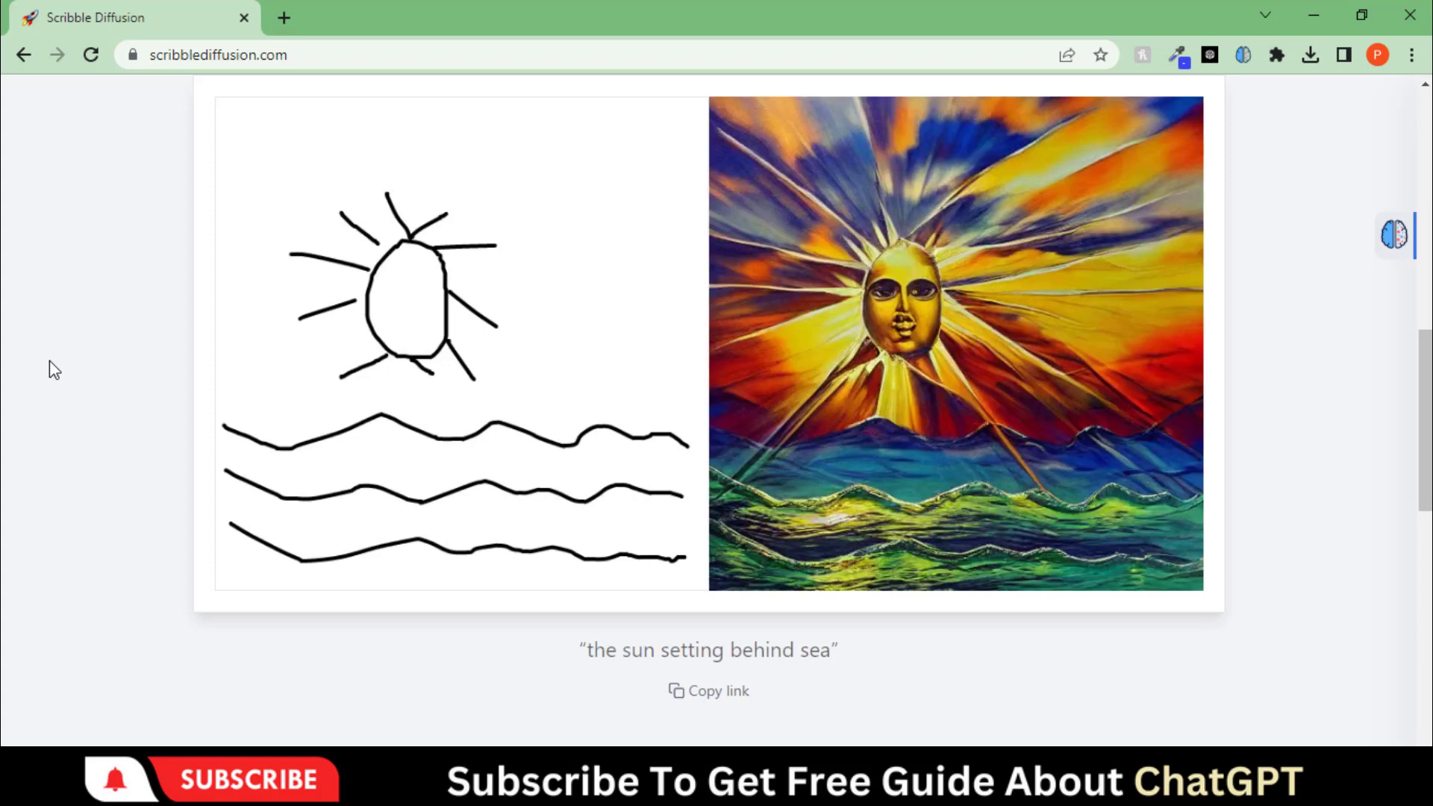
mouse_move(902, 337)
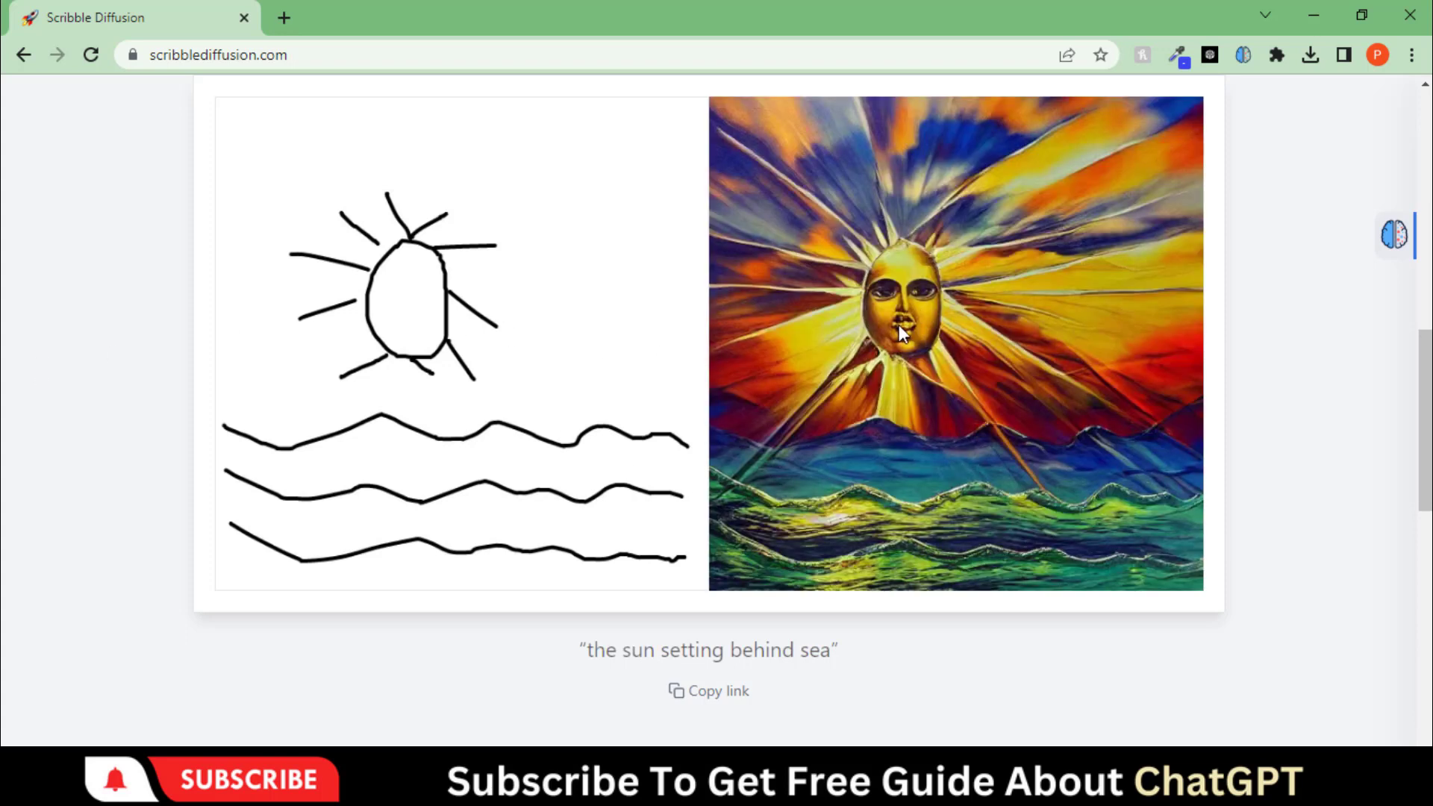
mouse_move(418, 406)
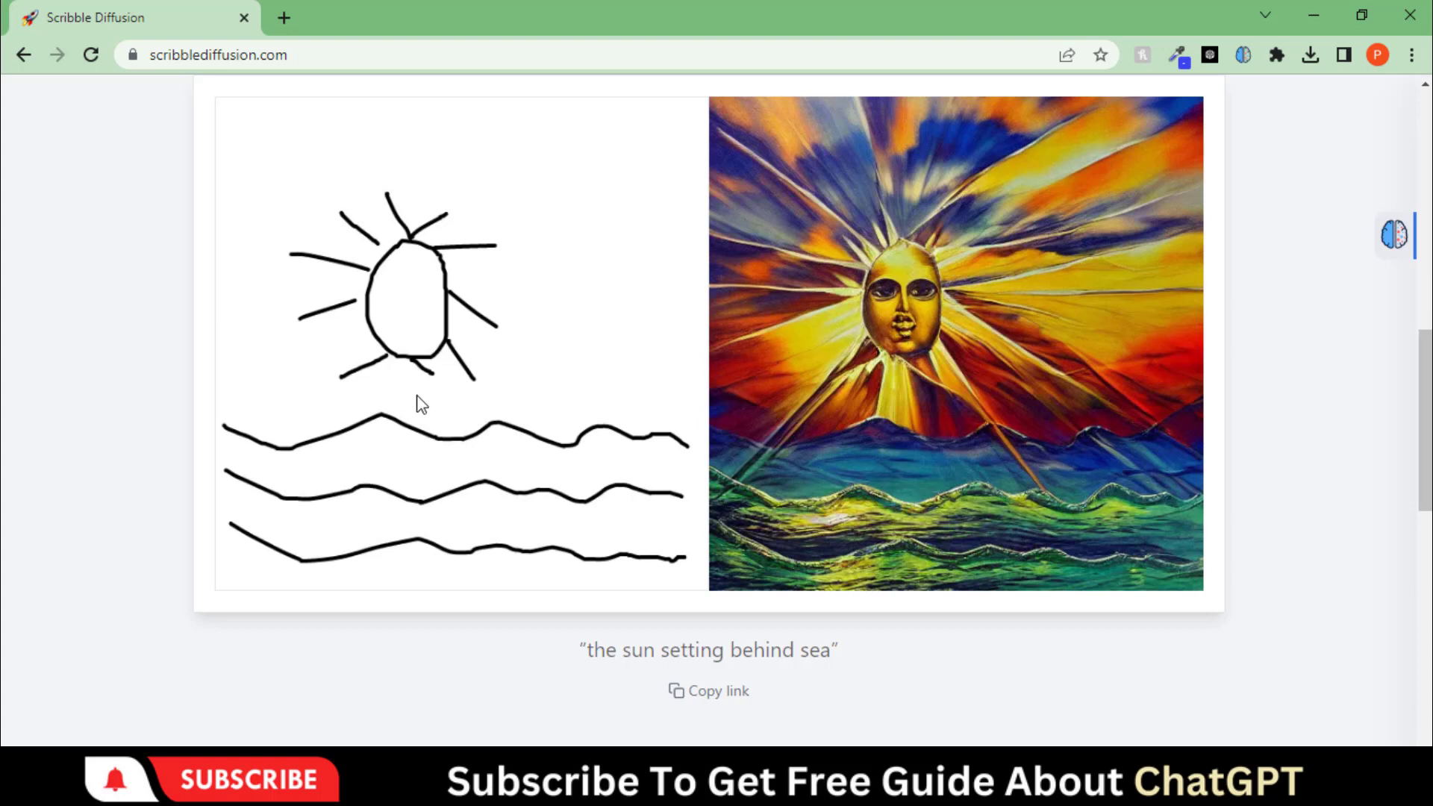
mouse_move(837, 553)
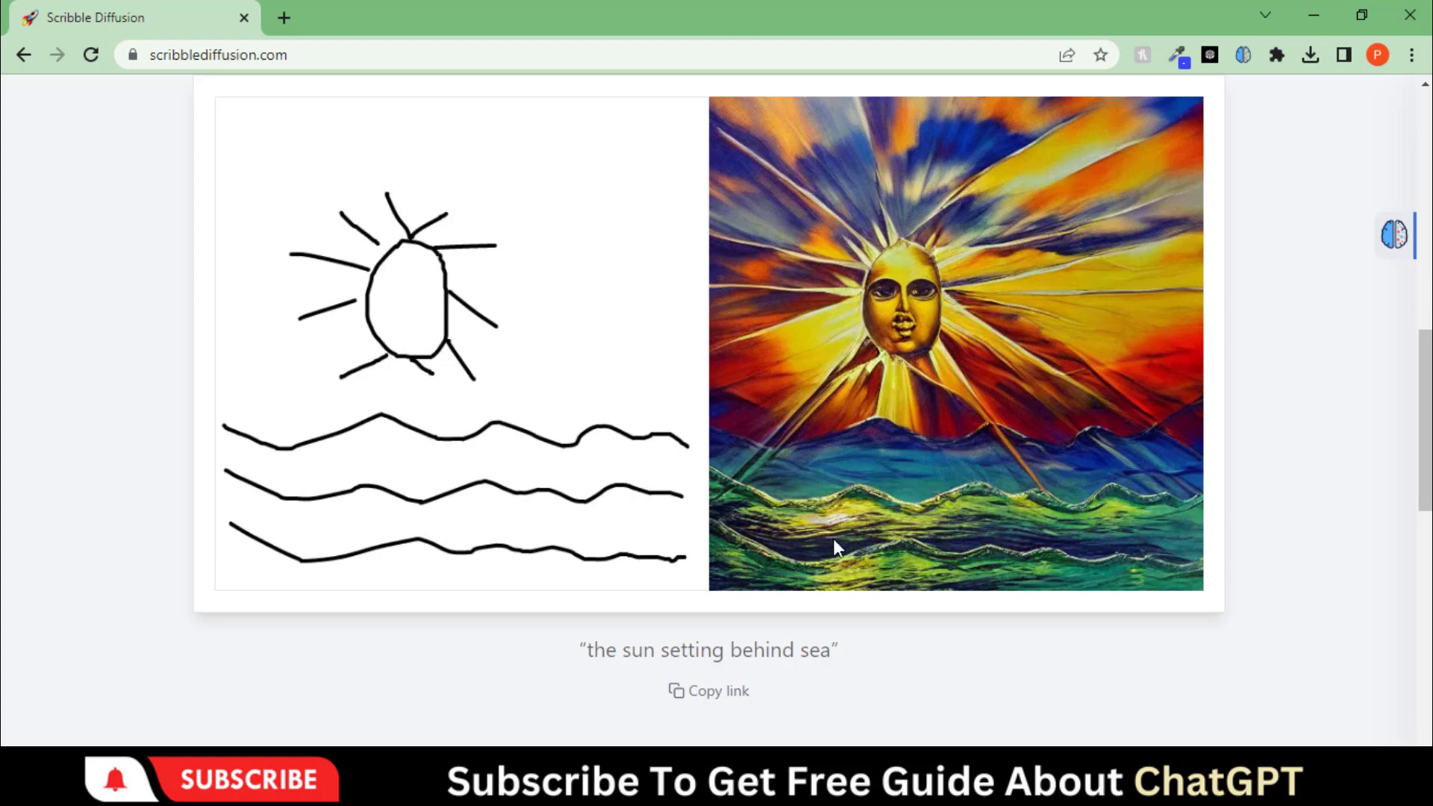
- Undo the sun strokes and generate a 'flowing sea' image from the waves alone
scroll(up, 3)
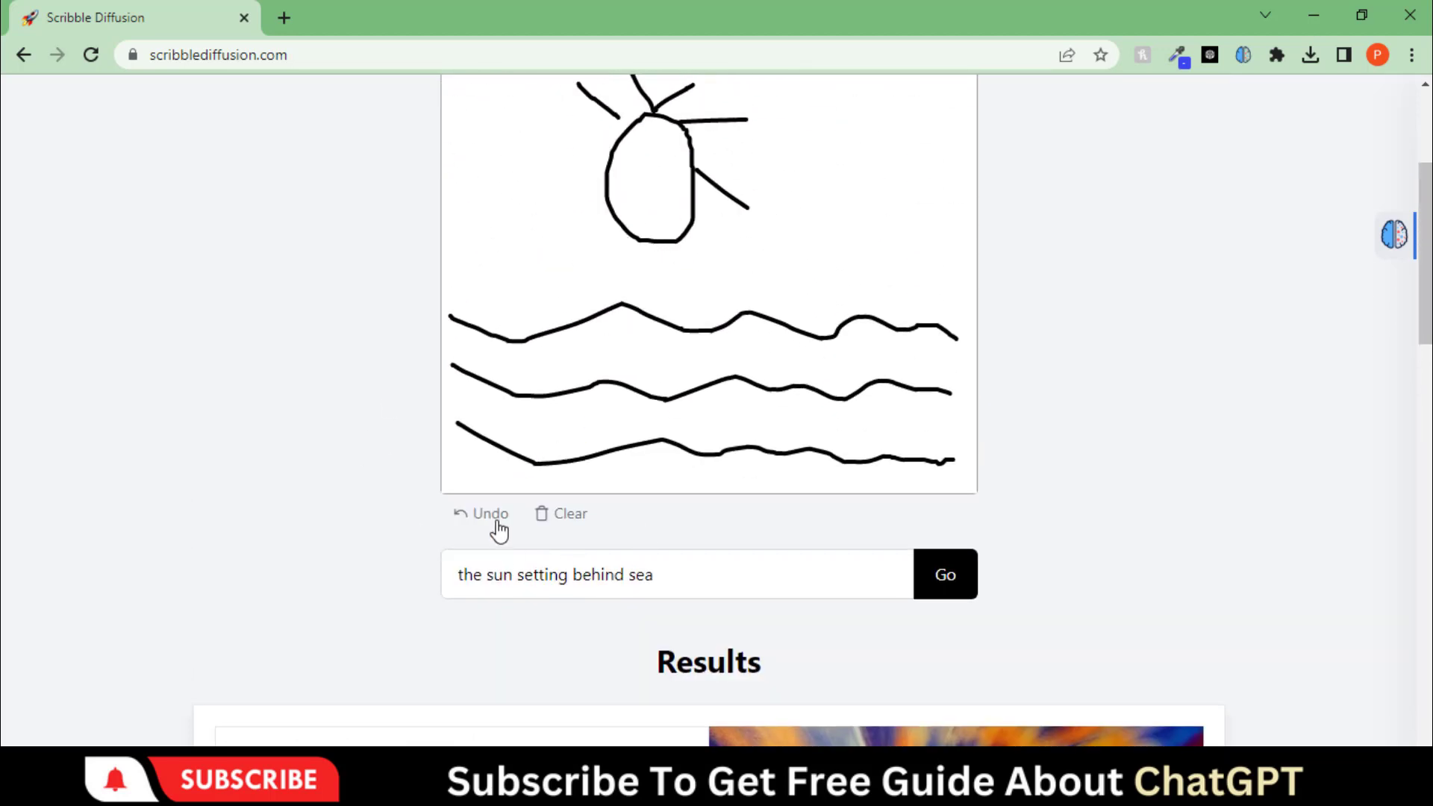
click(490, 514)
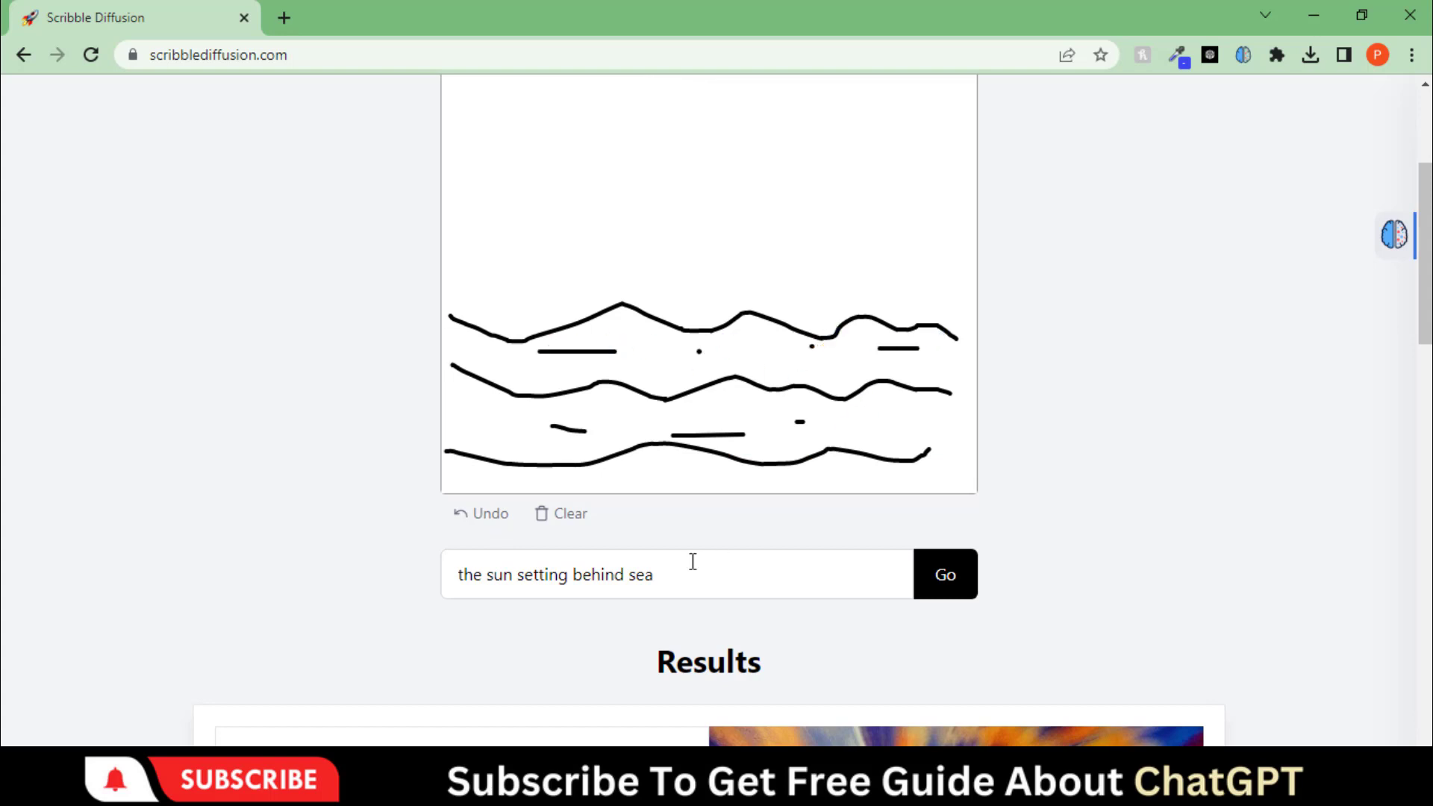
text(flowing sea)
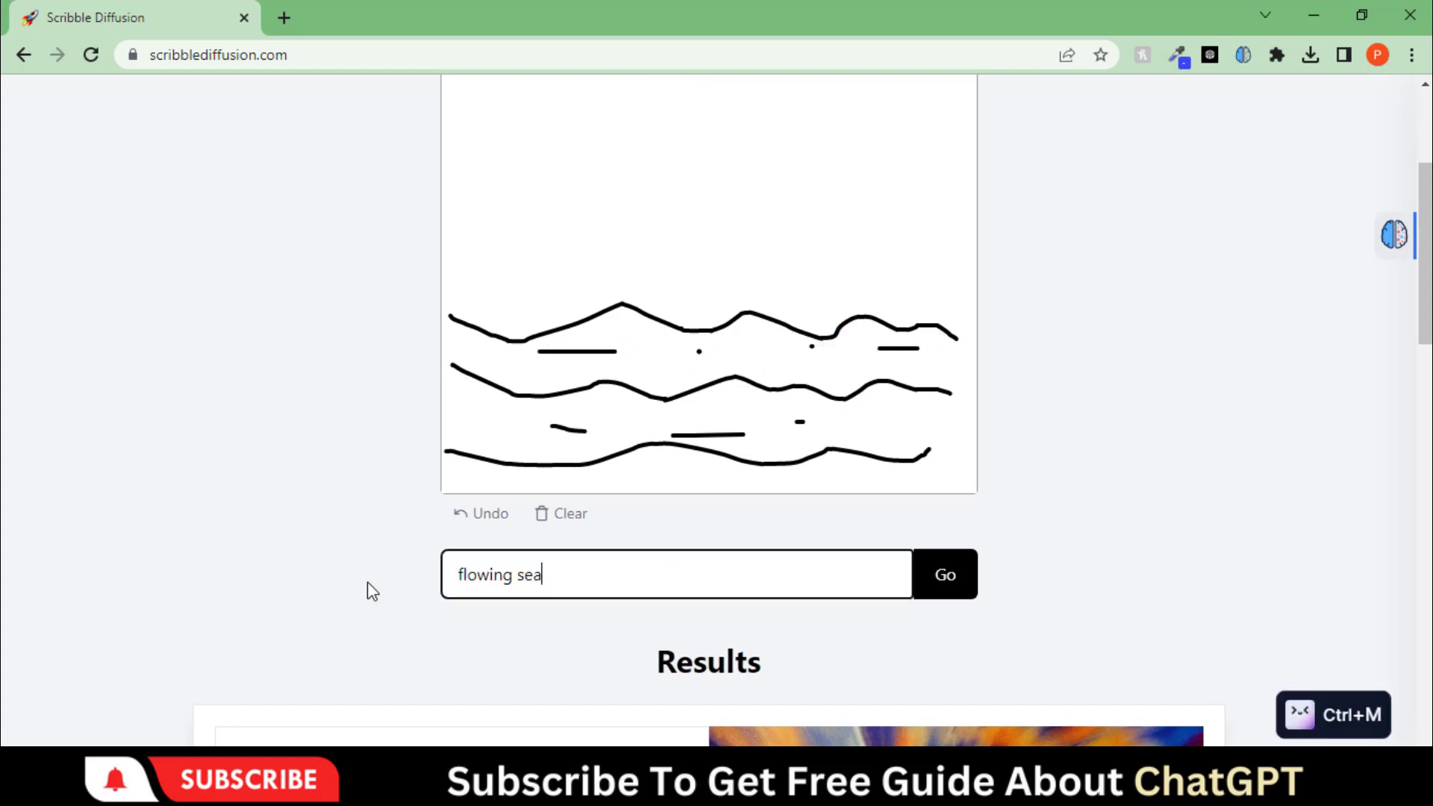
click(944, 574)
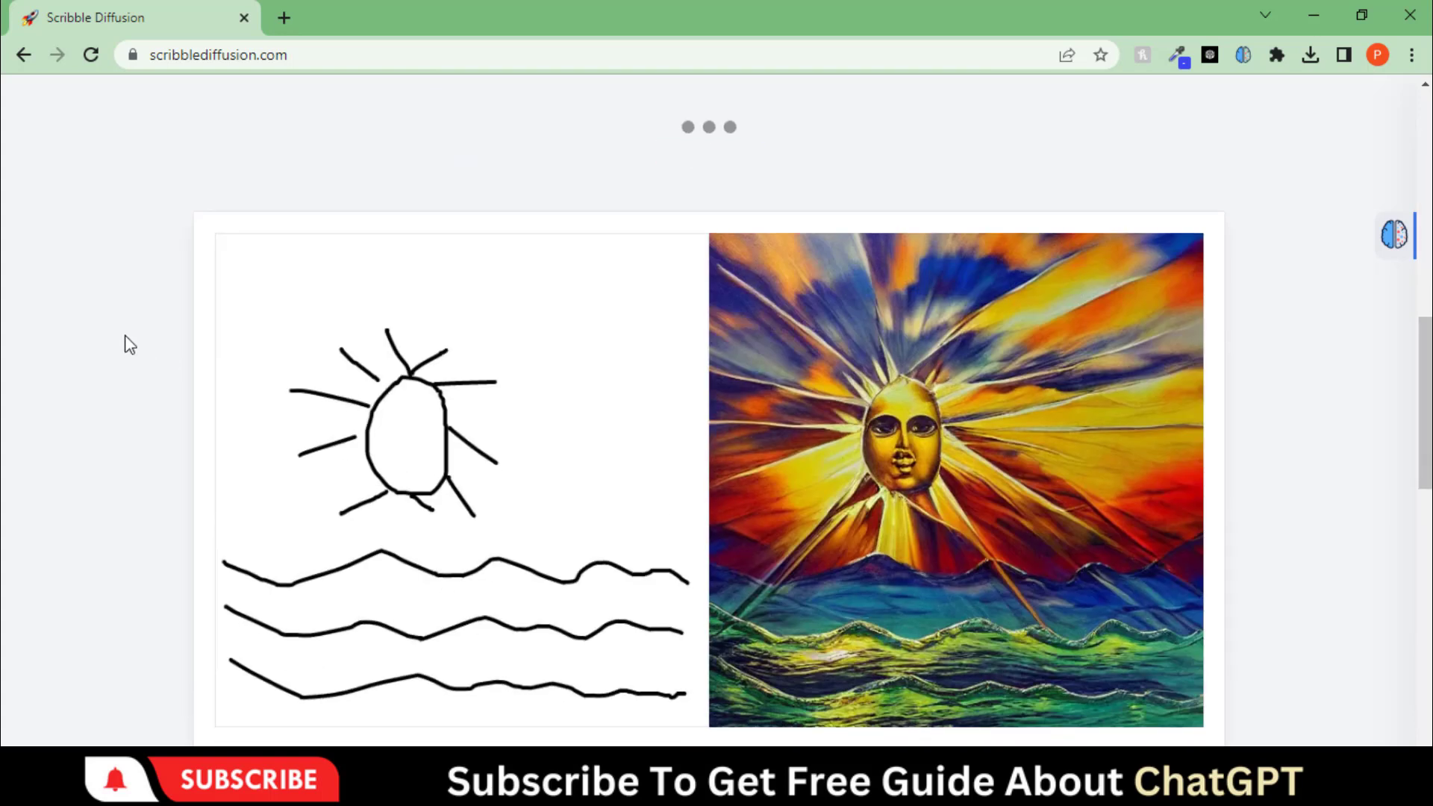
scroll(down, 3)
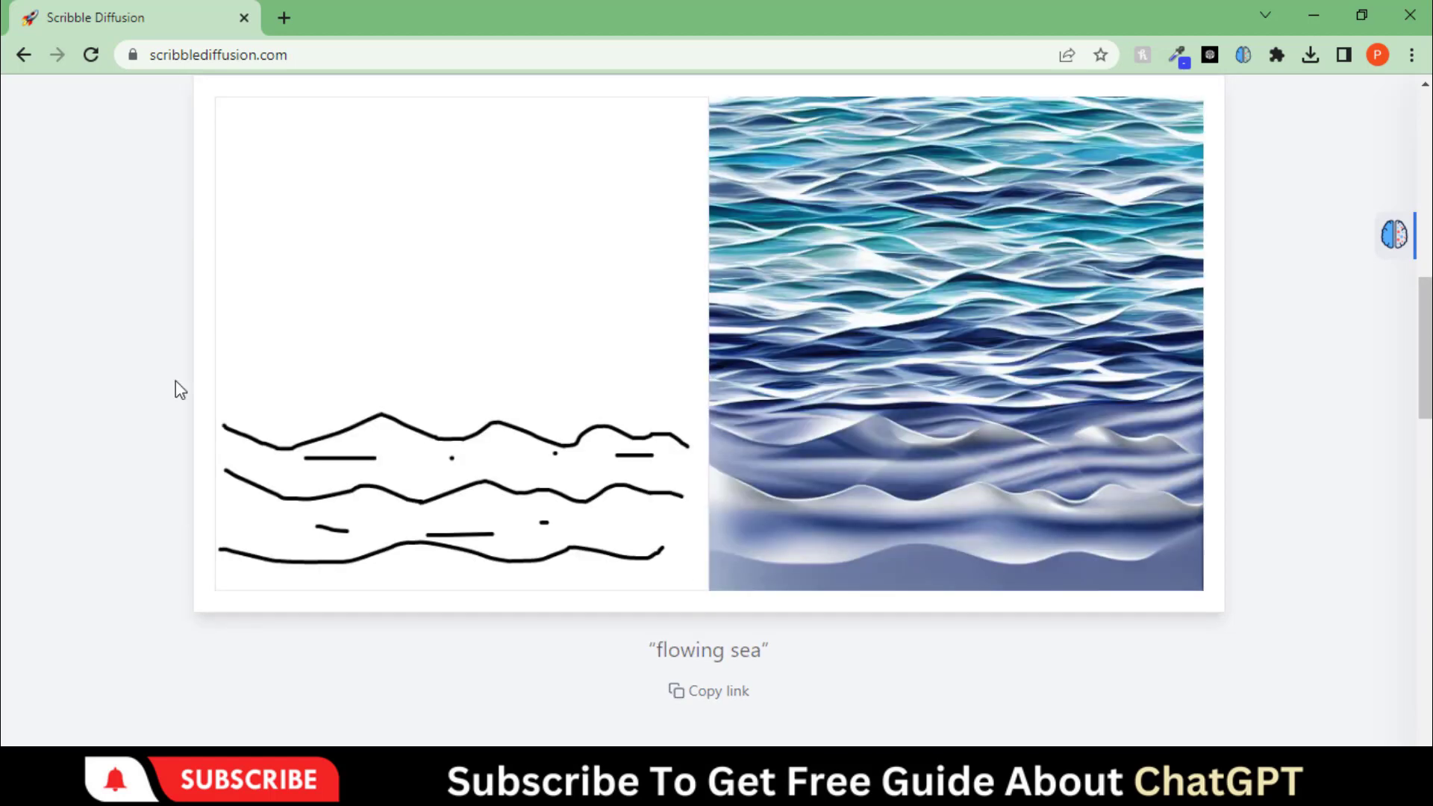
mouse_move(1090, 305)
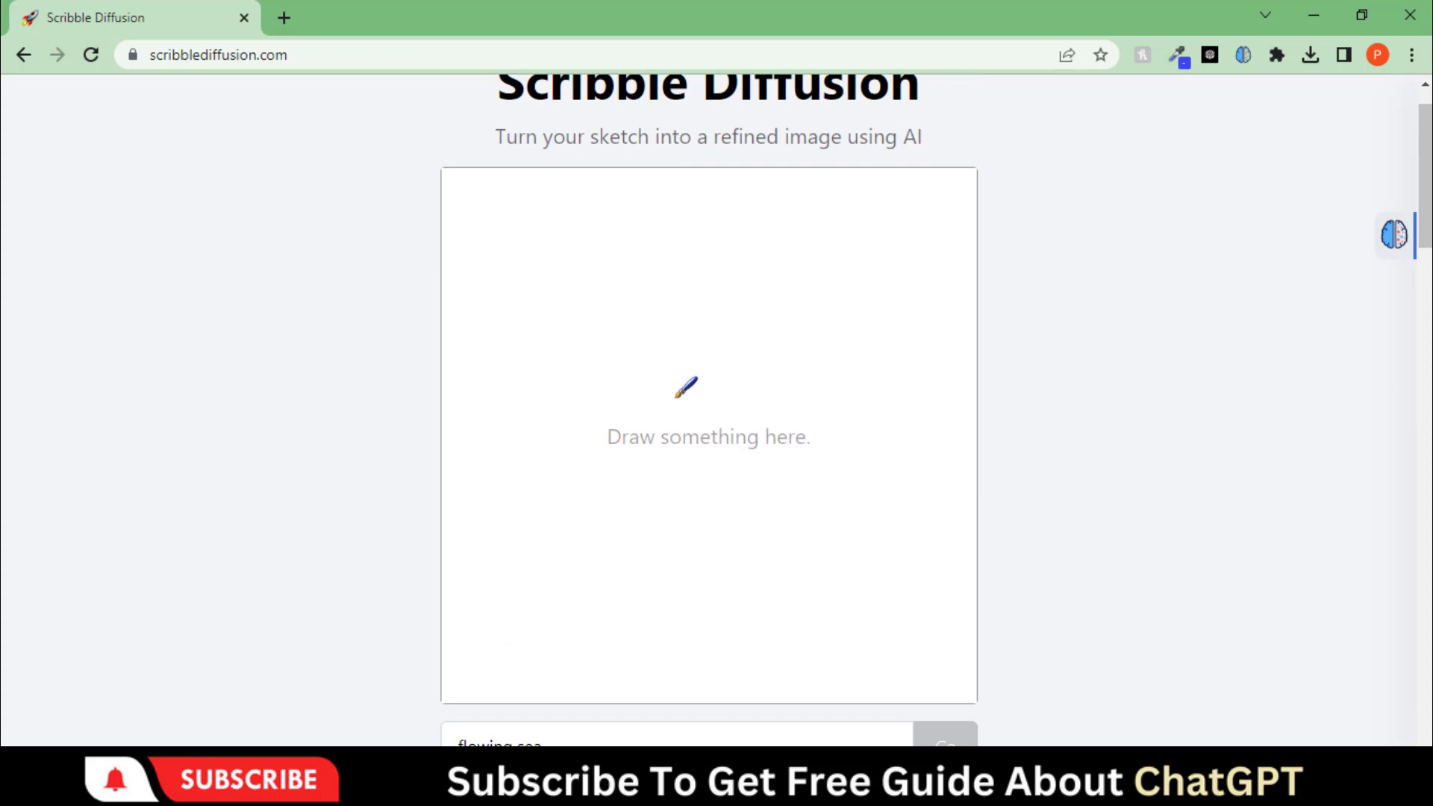
mouse_move(469, 506)
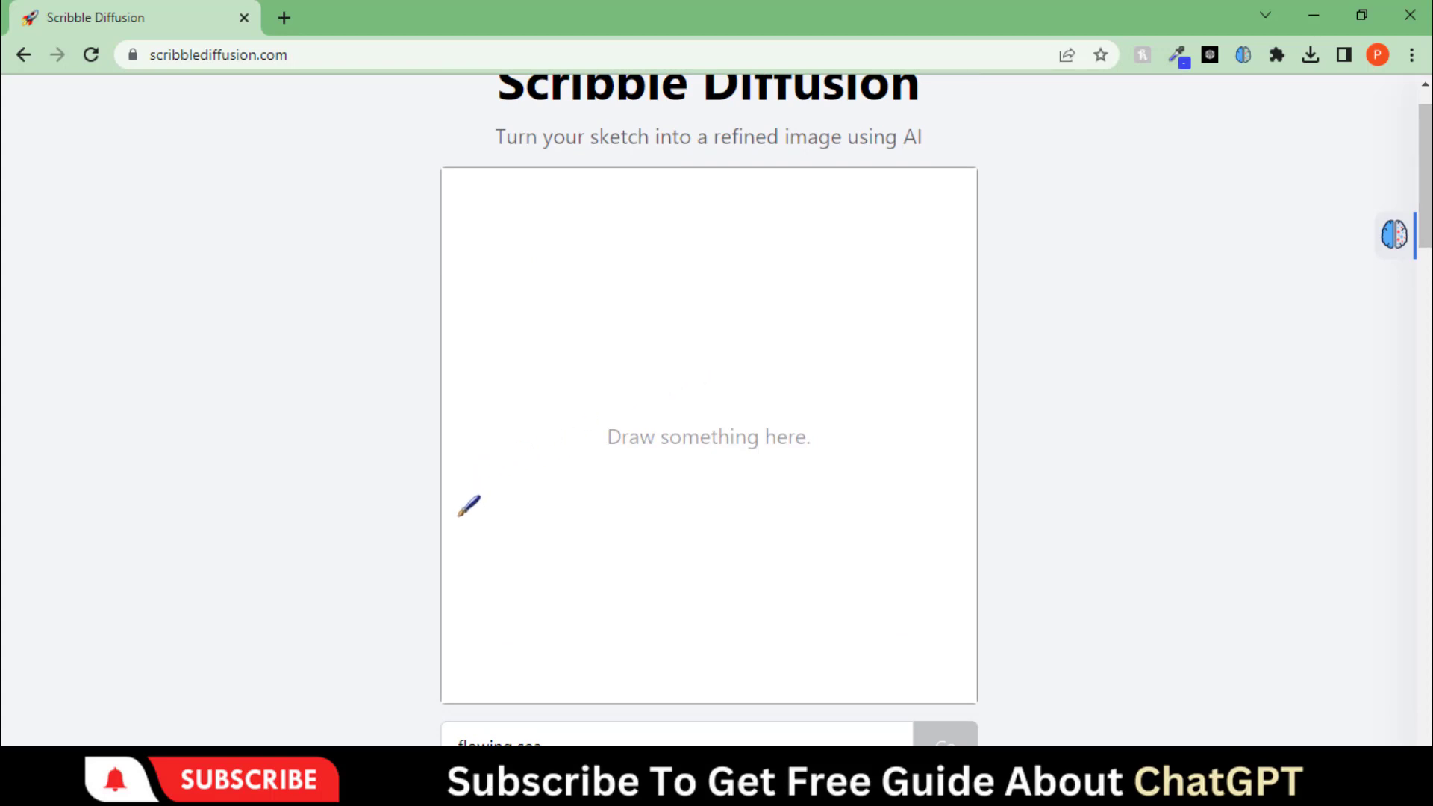
- Draw a row of mountain peaks with a small stick tree below the first peak
drag(449, 517, 873, 470)
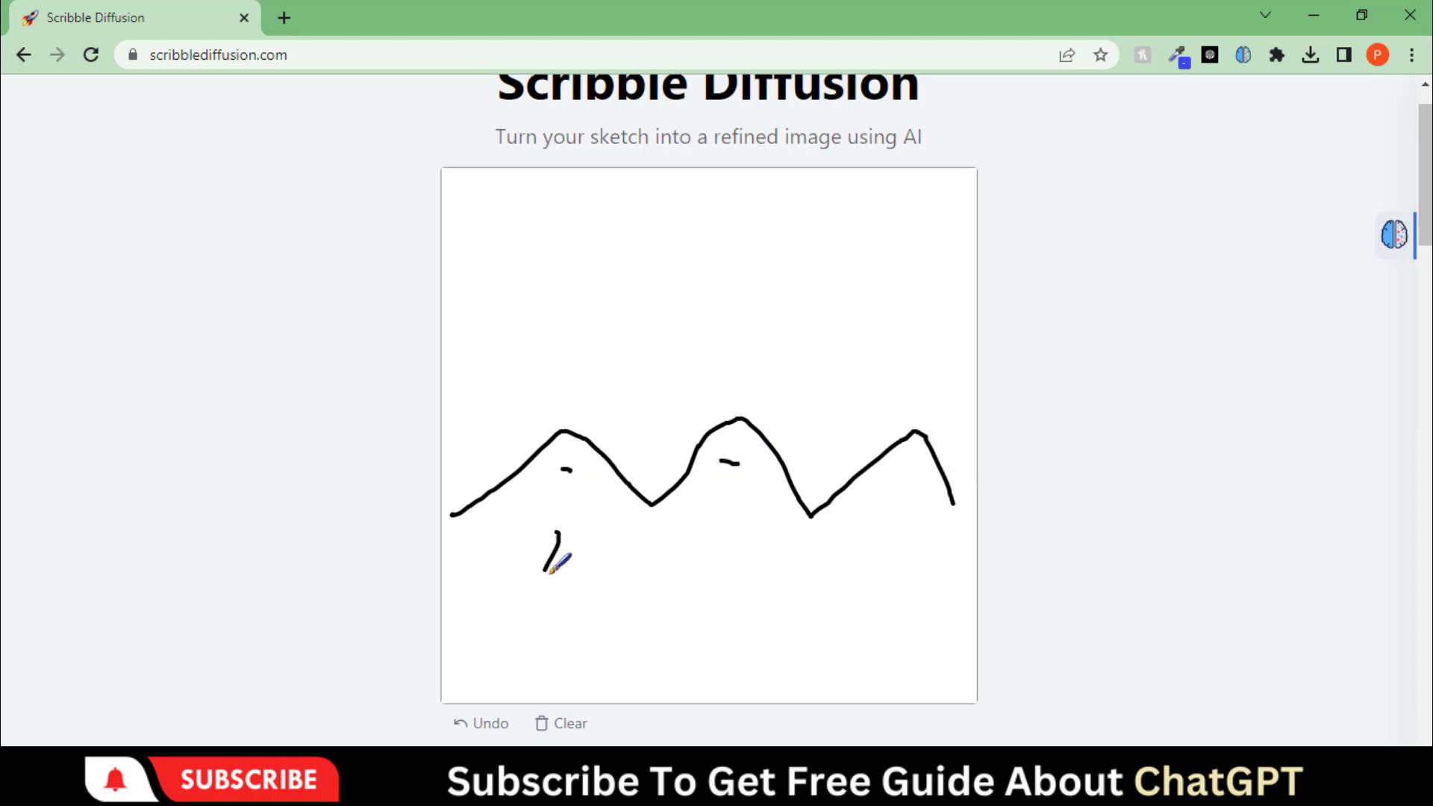
drag(572, 530, 534, 599)
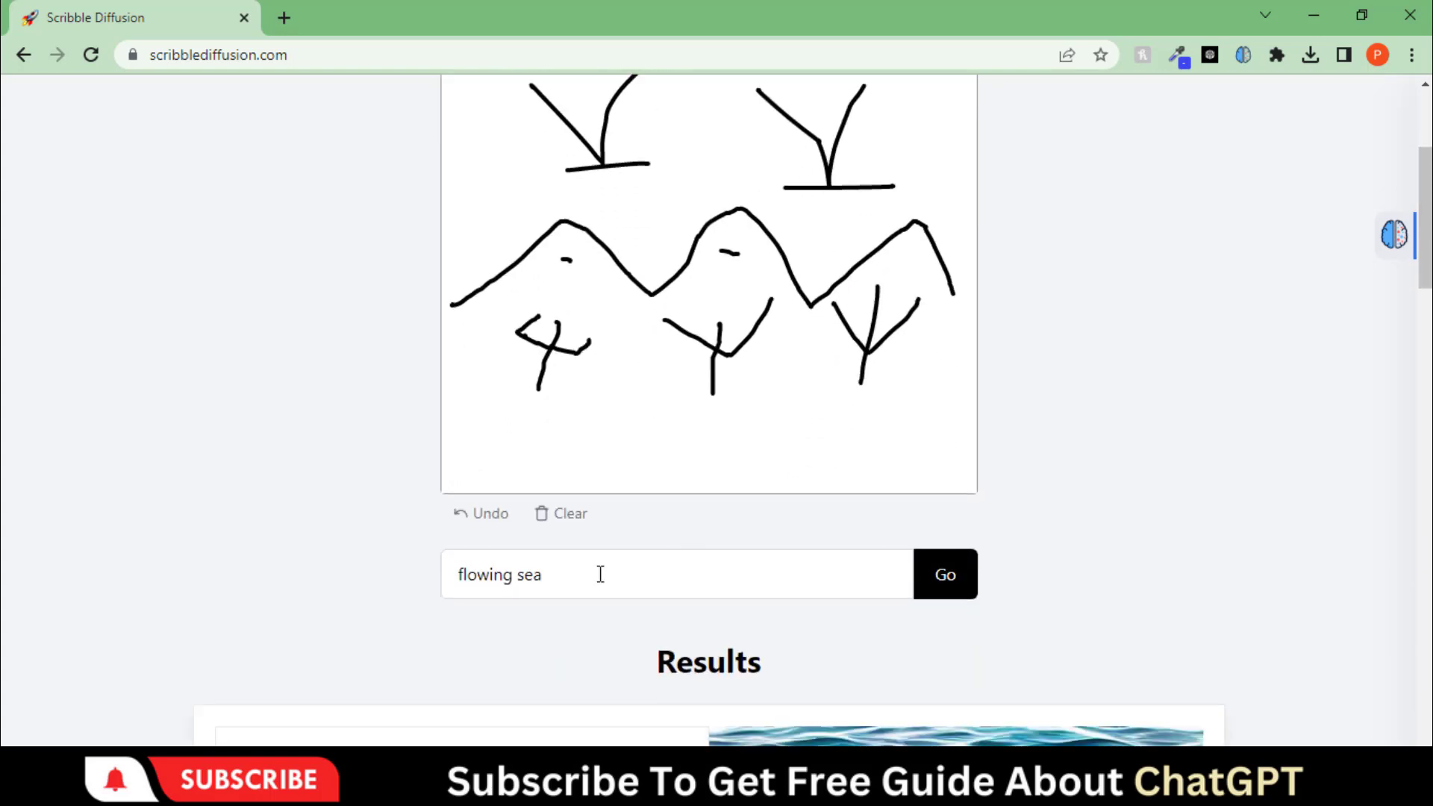
- Generate with prompt 'the photorealistic mountains with trees and birds flying' and view the result
text(the)
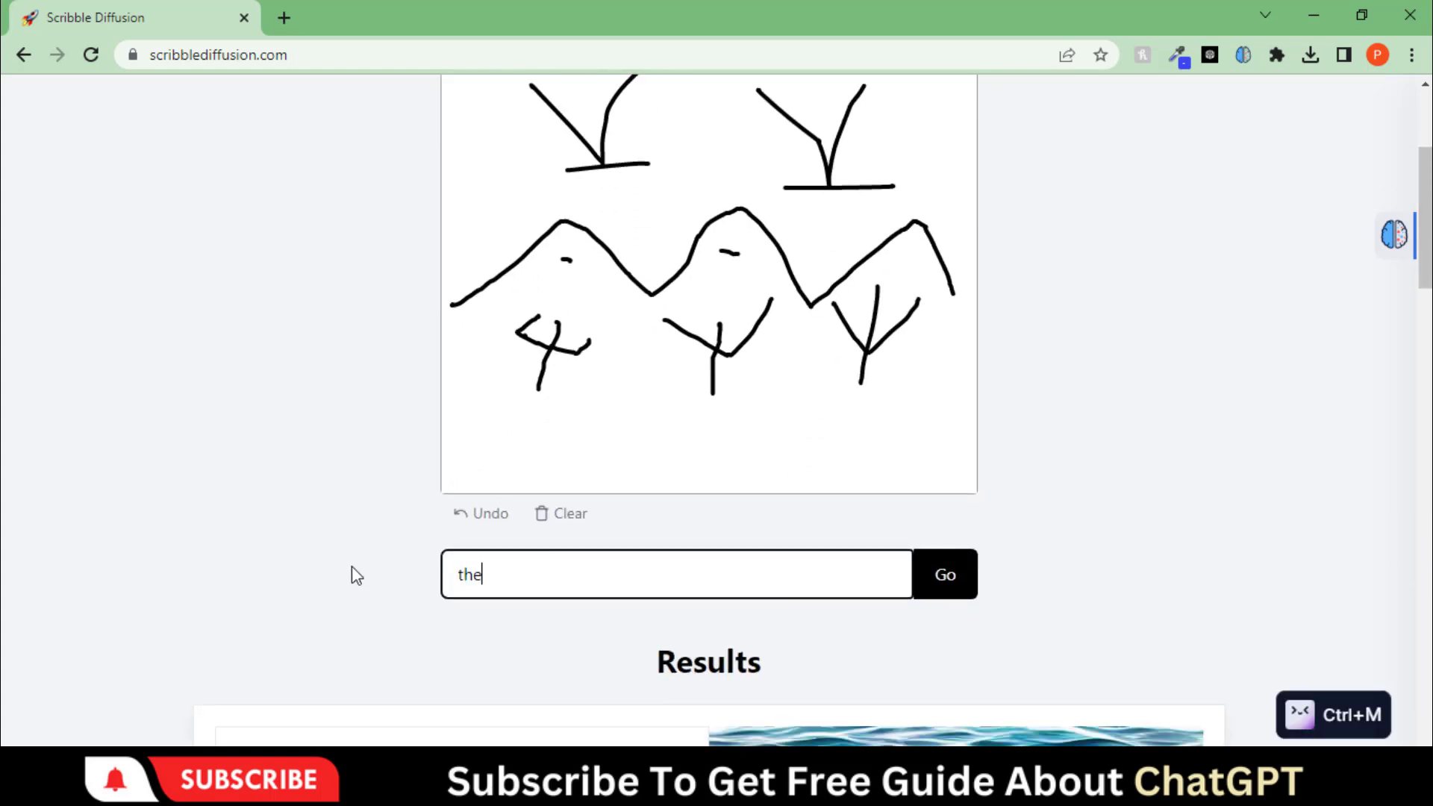
text(photorealis)
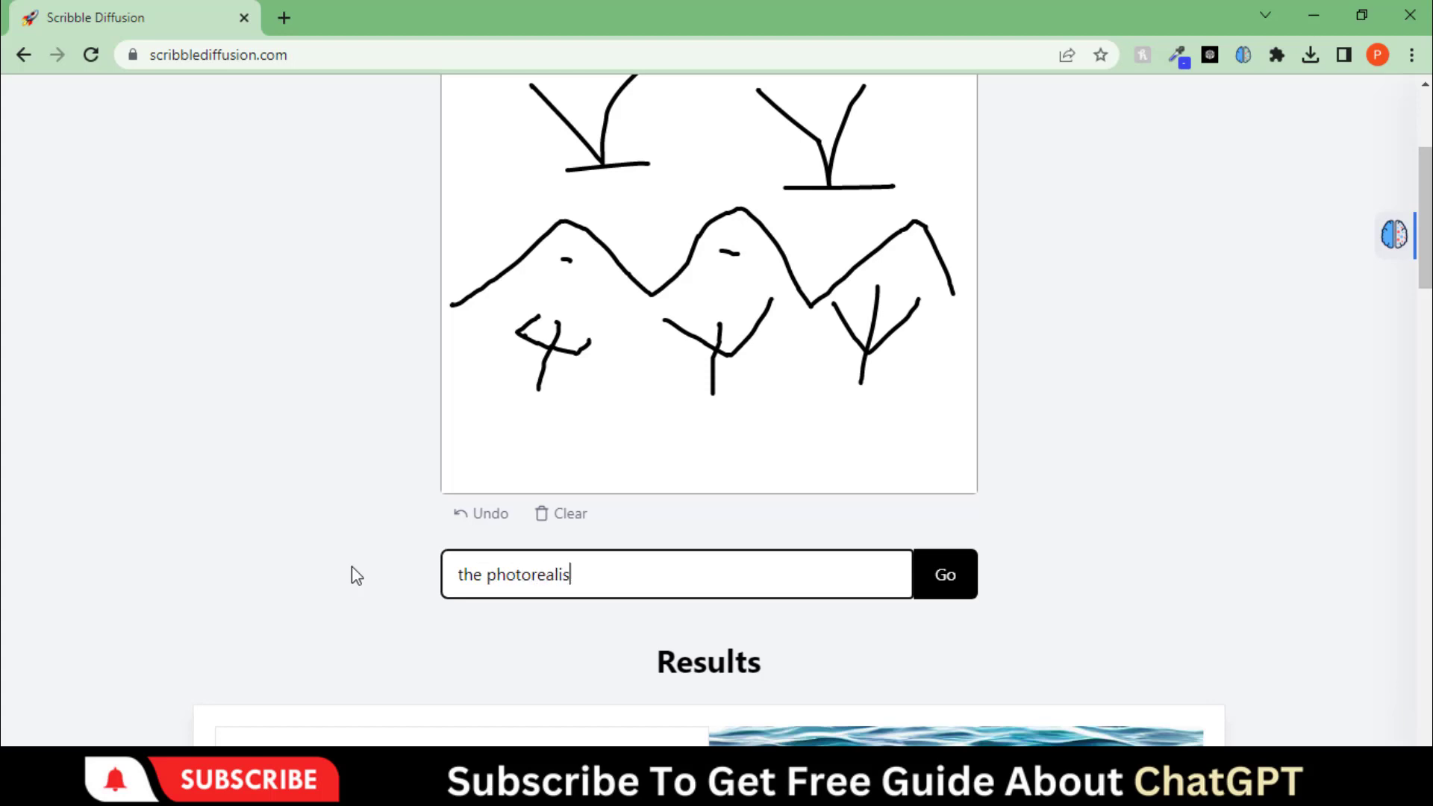
text(tic mounta)
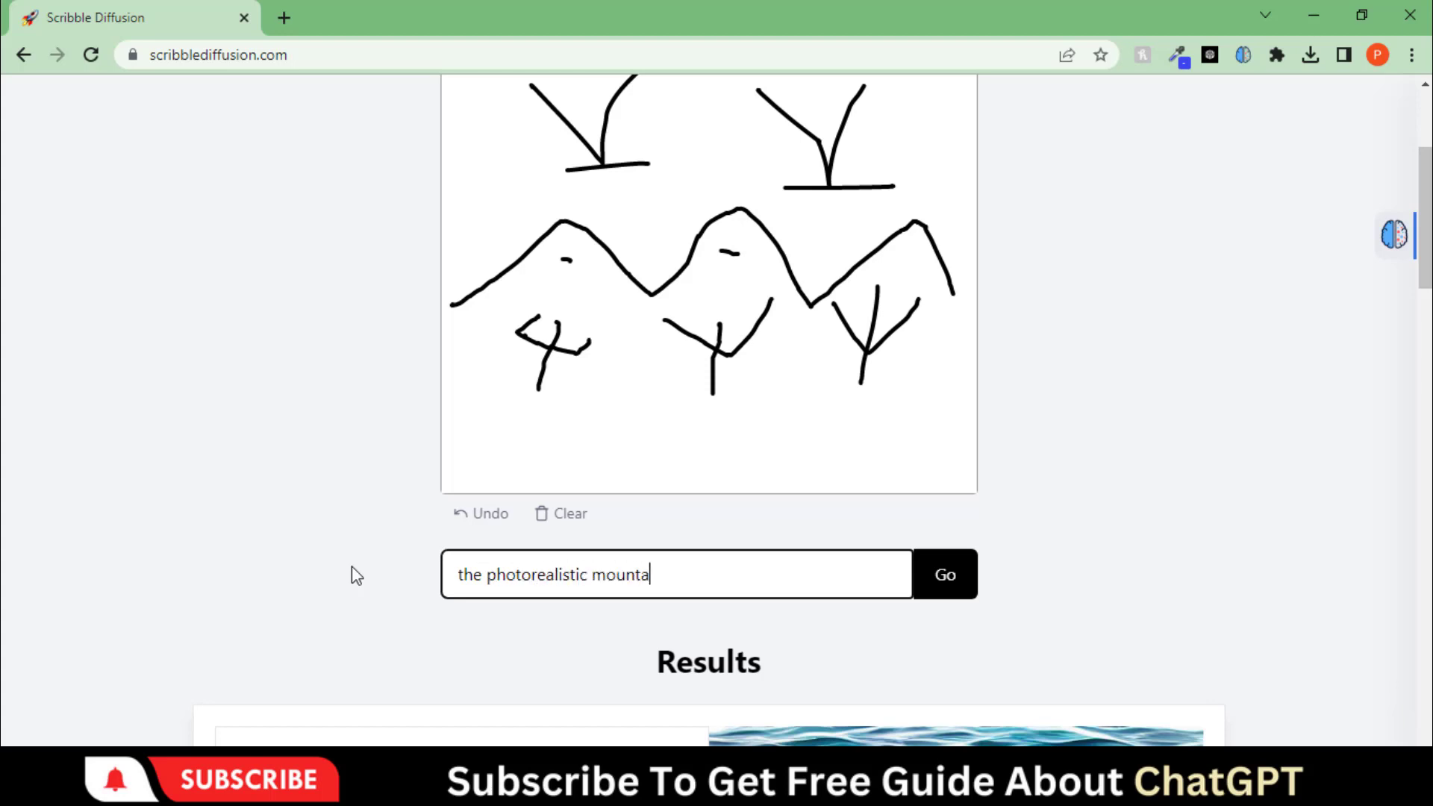
text(ins with tre)
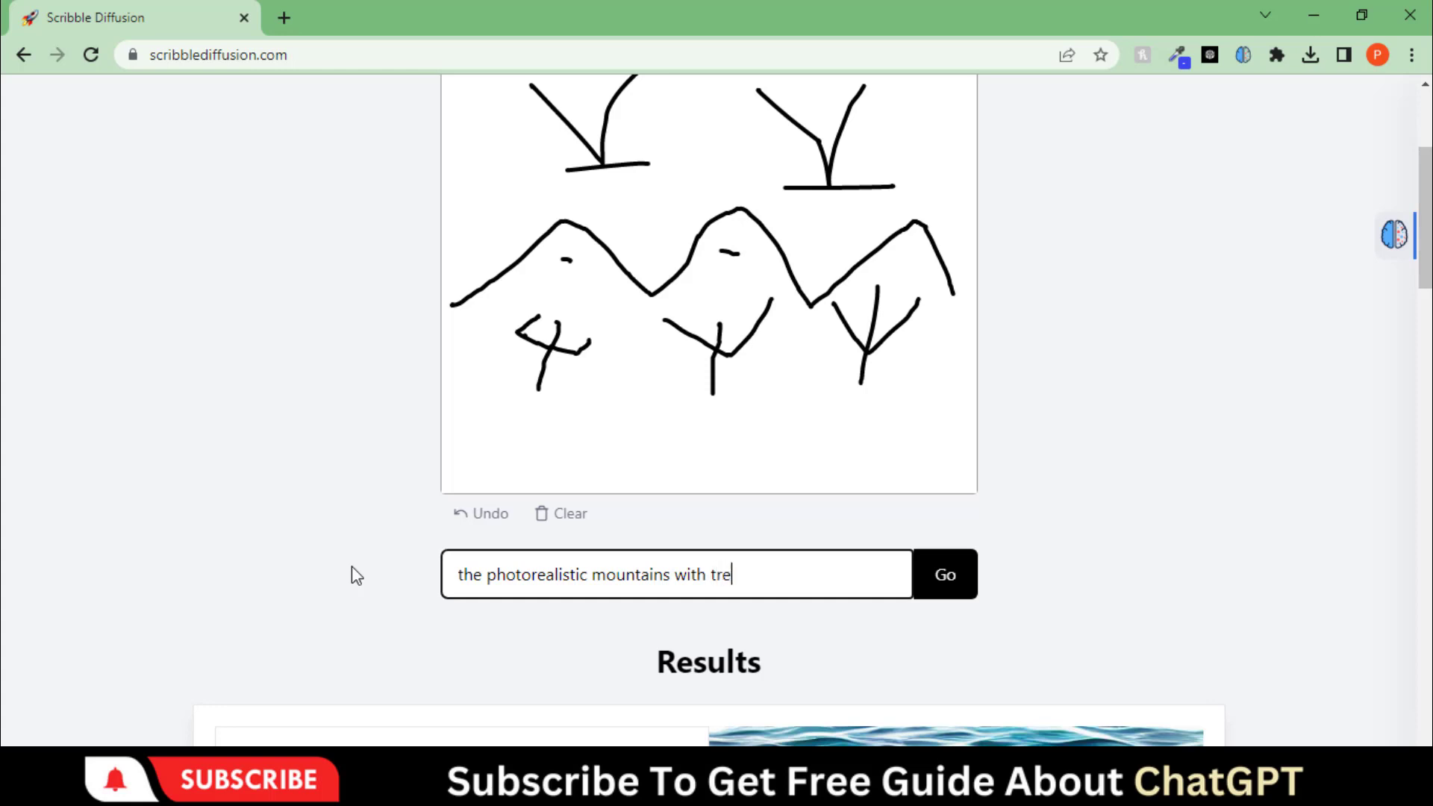
text(es and b)
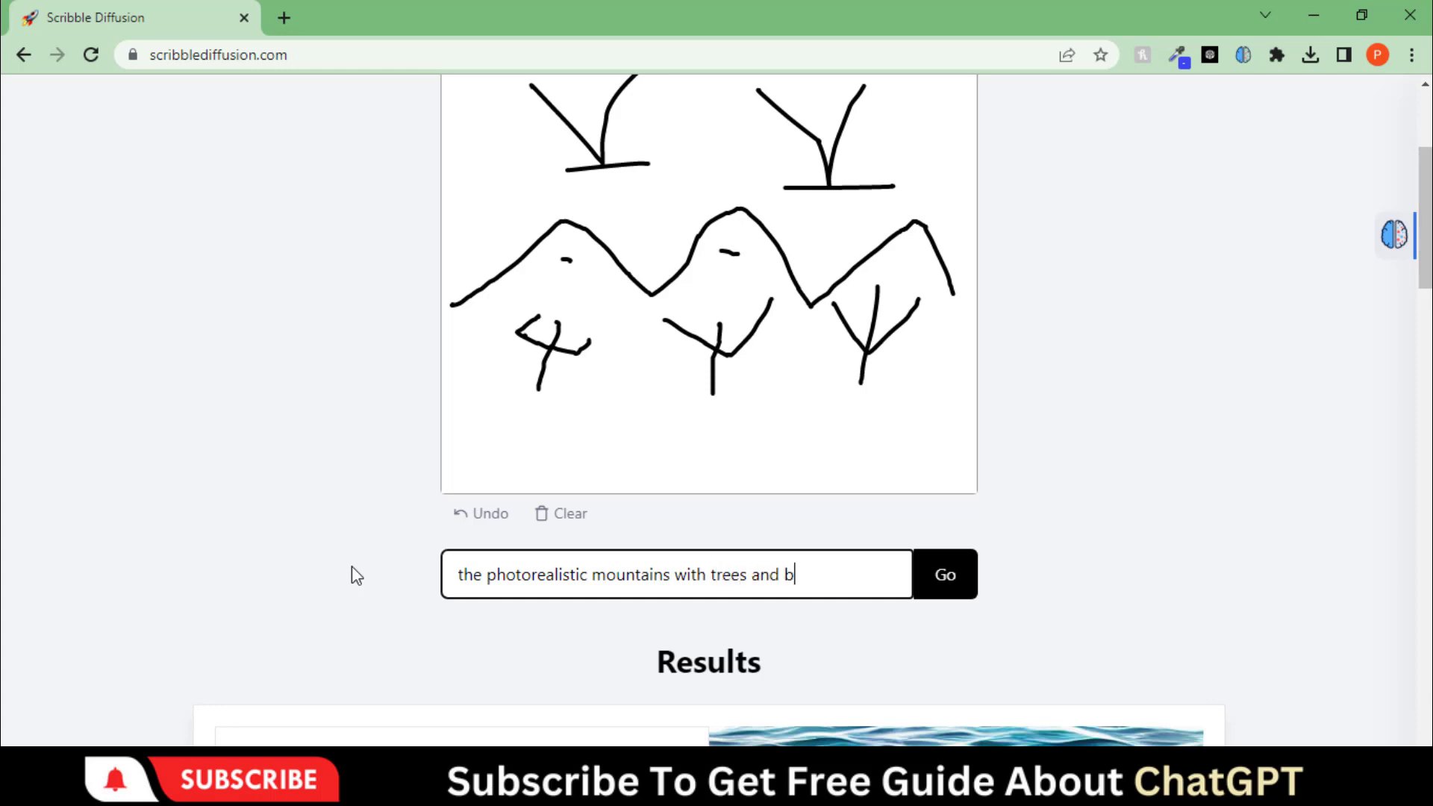
text(irds flying)
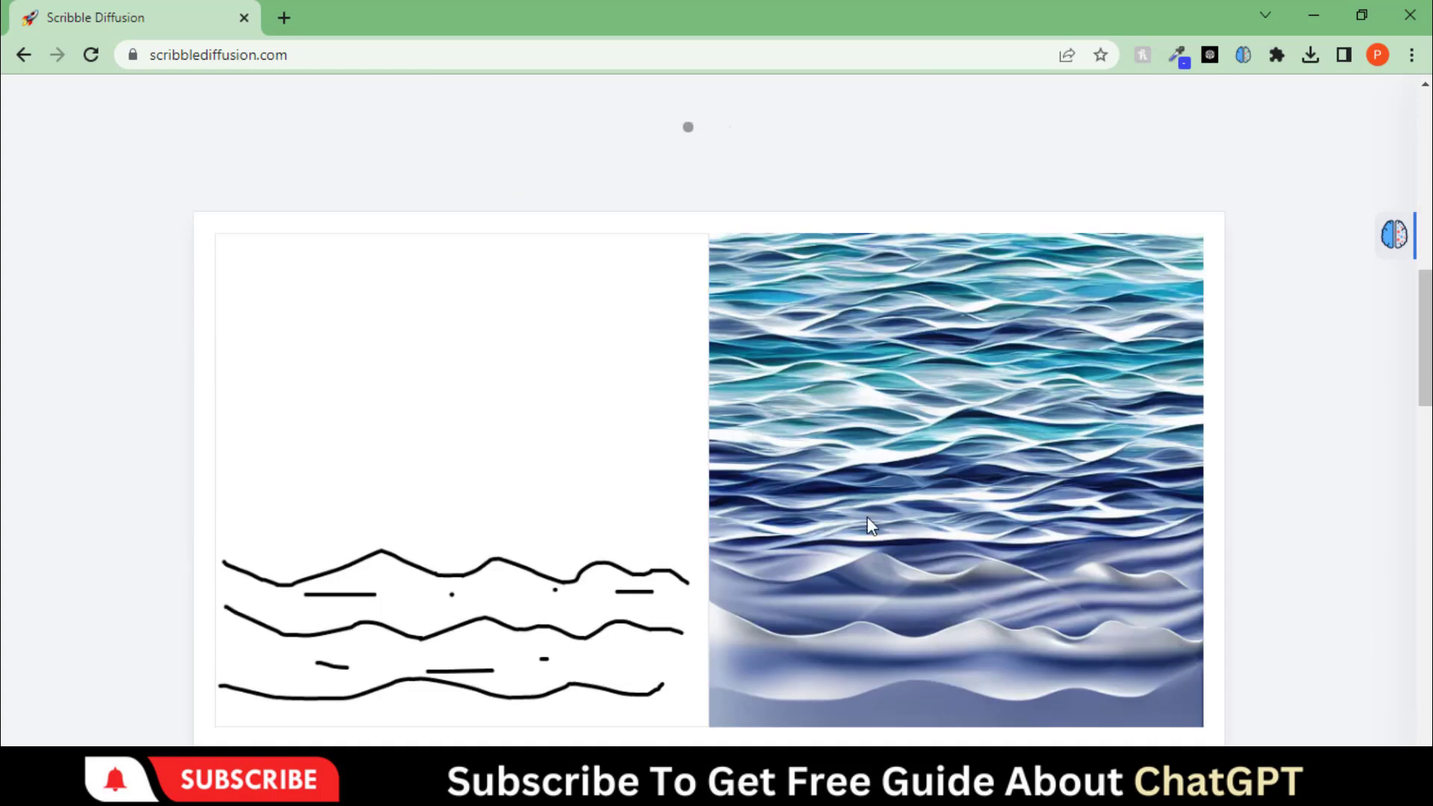
mouse_move(65, 320)
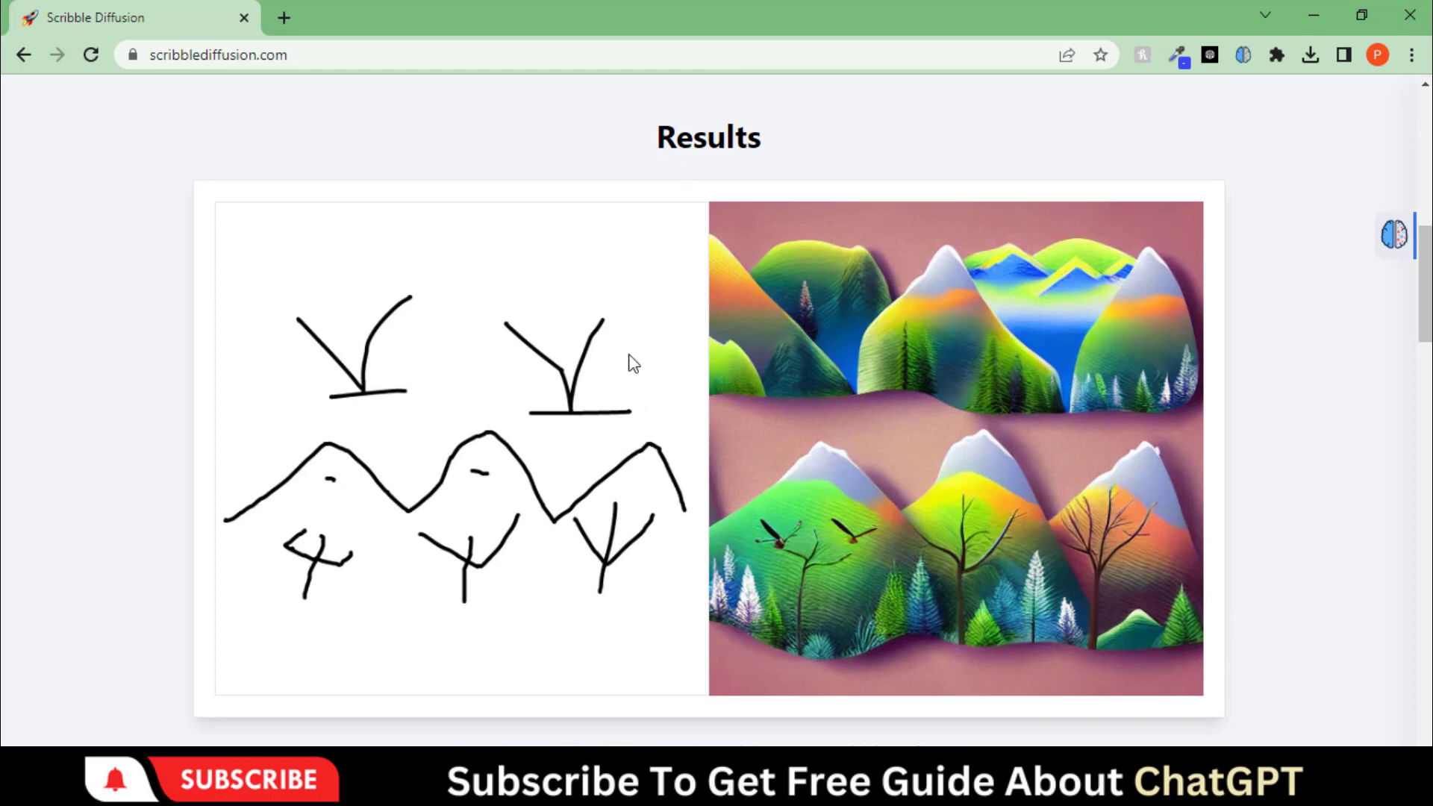
scroll(down, 3)
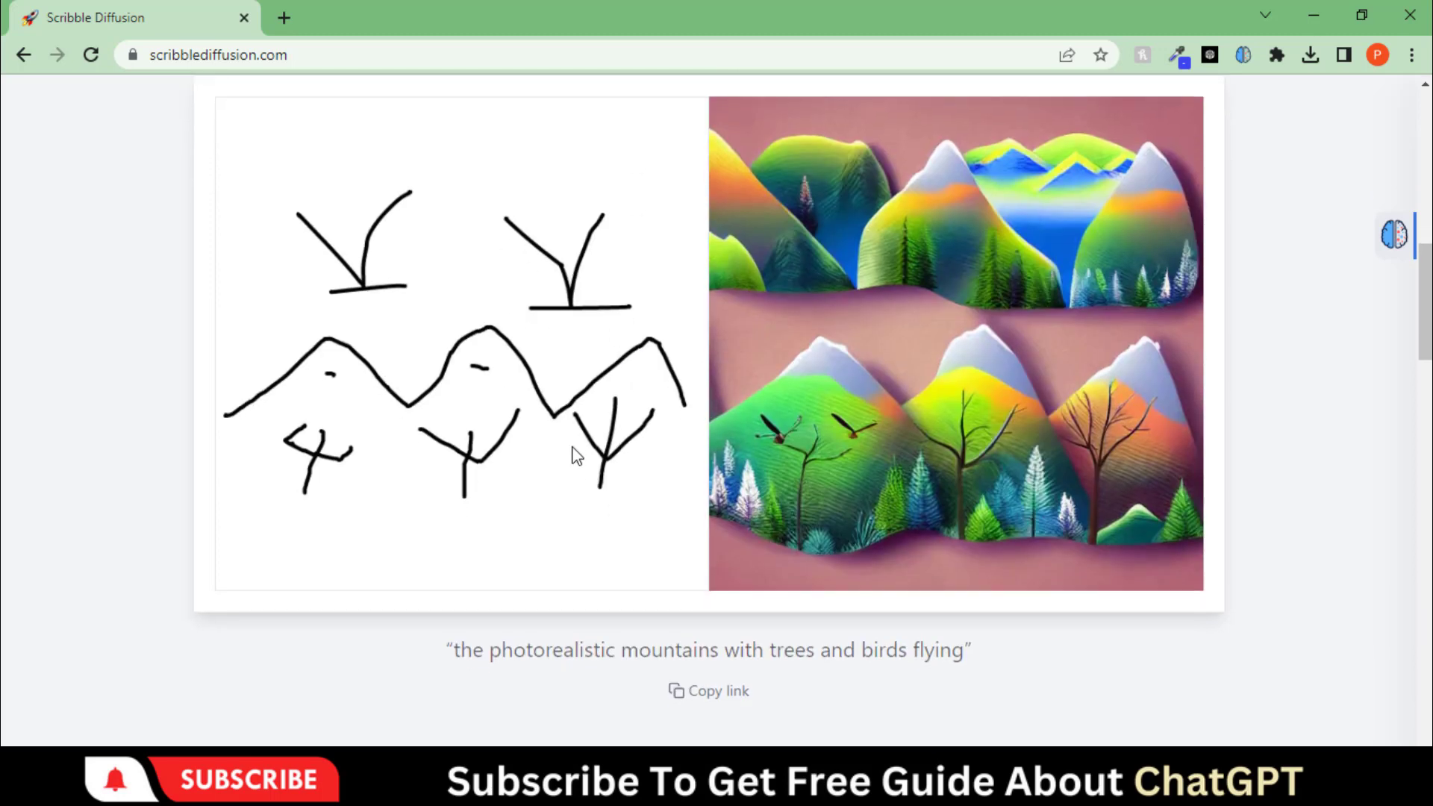